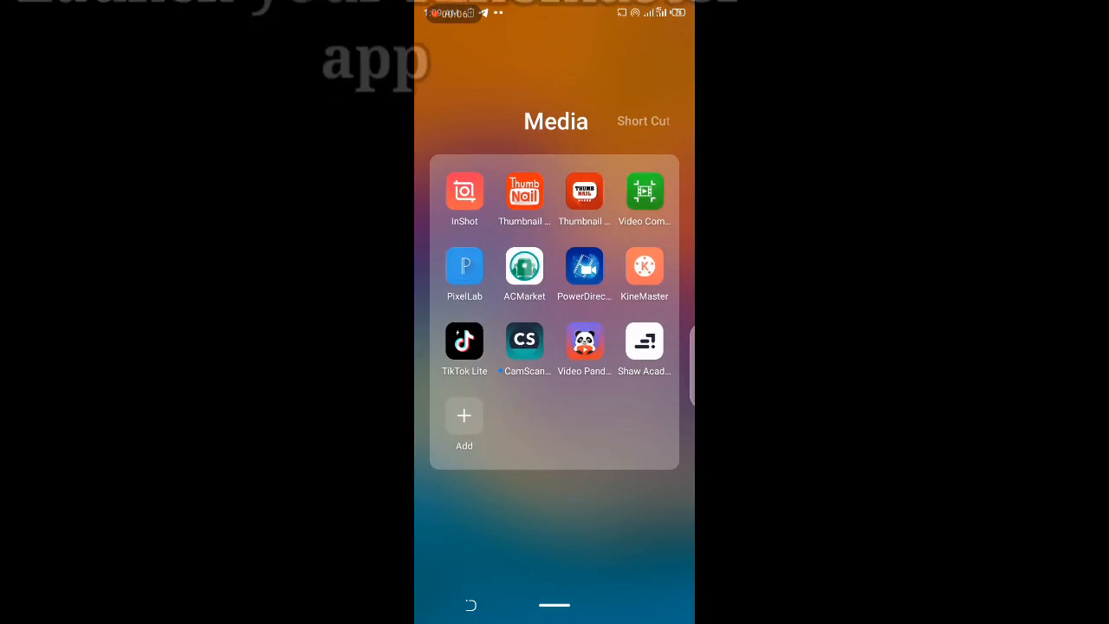
Launch KineMaster and start a new 16:9 widescreen project
left_click(643, 265)
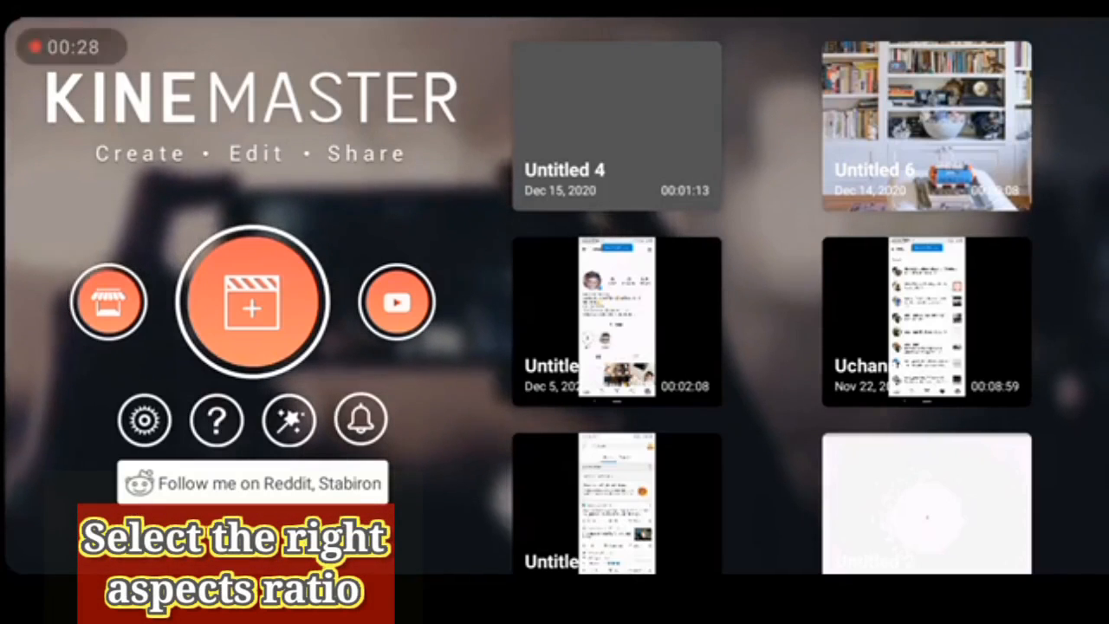
left_click(253, 301)
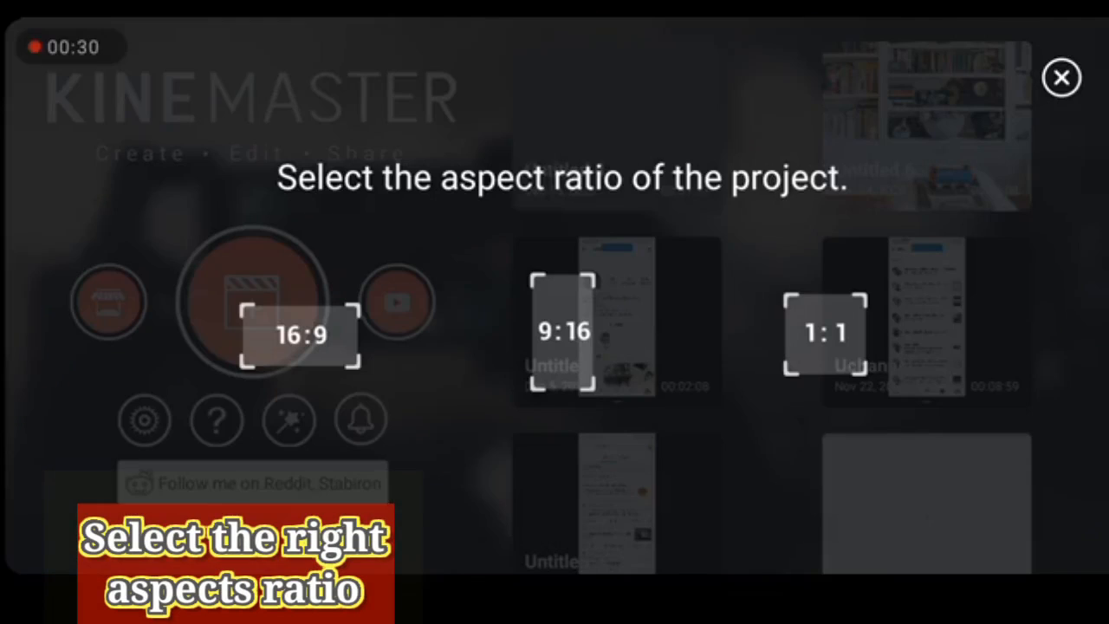
left_click(1062, 78)
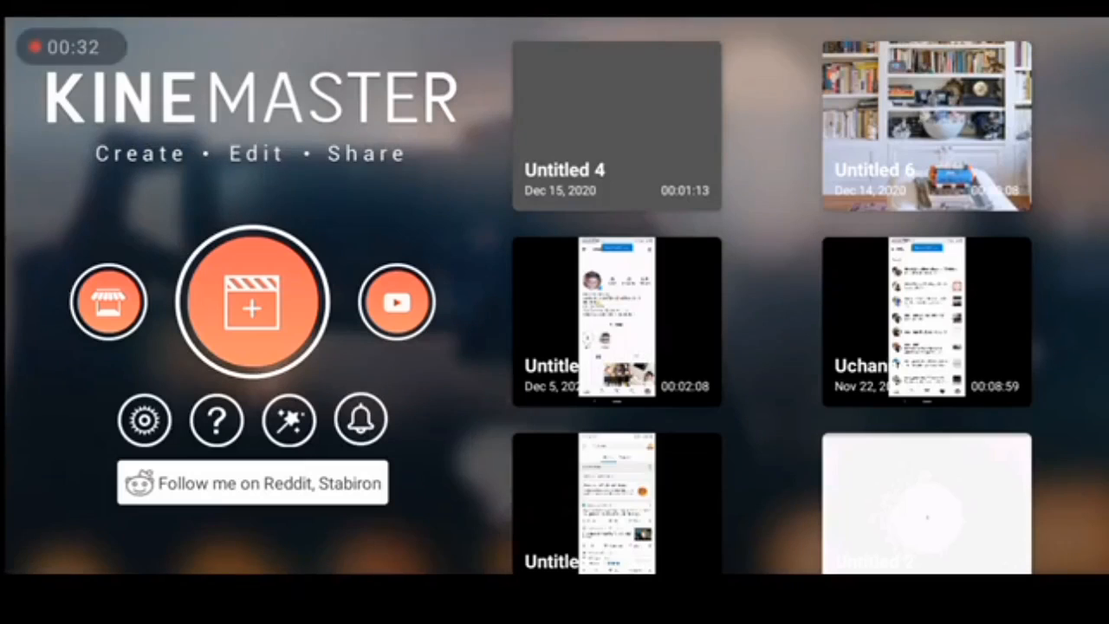
left_click(252, 302)
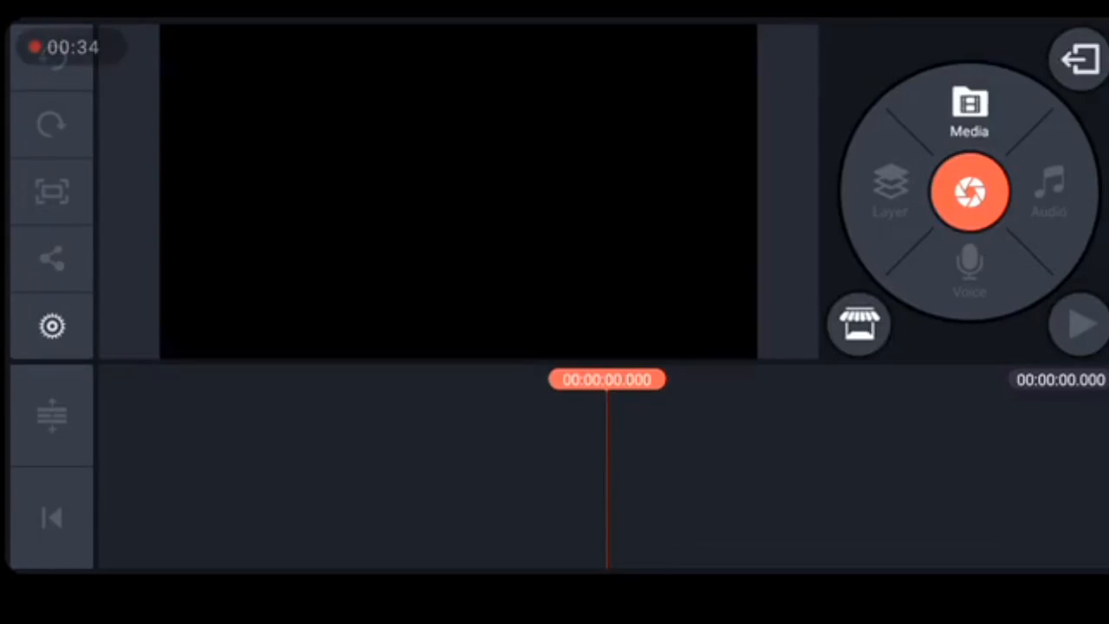
Add a grey solid-colour background clip with Vignette turned on
left_click(969, 108)
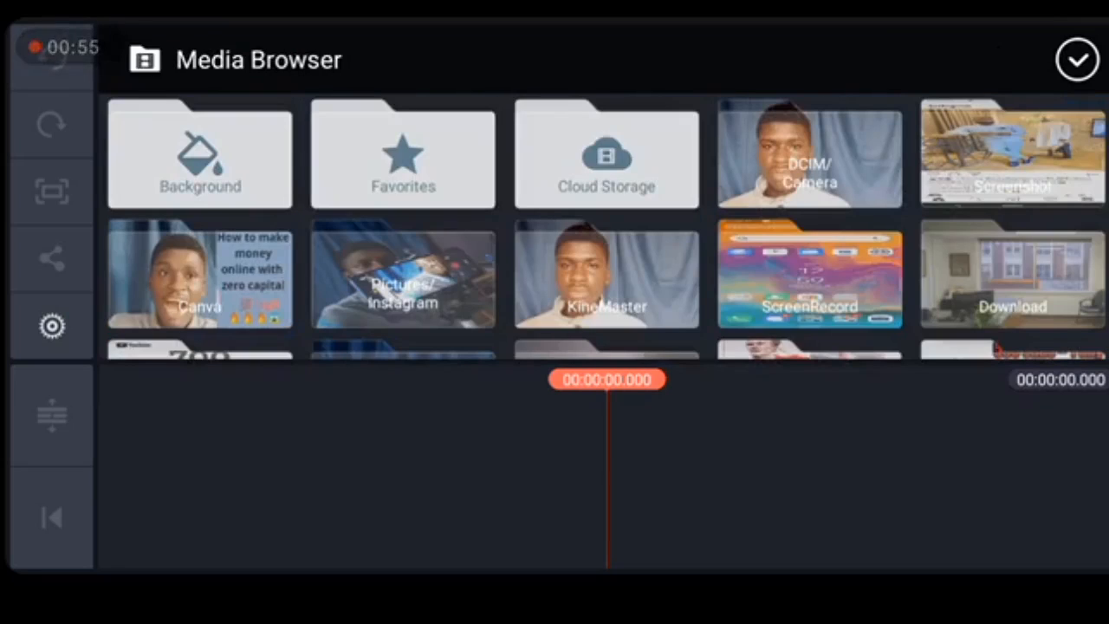
left_click(199, 154)
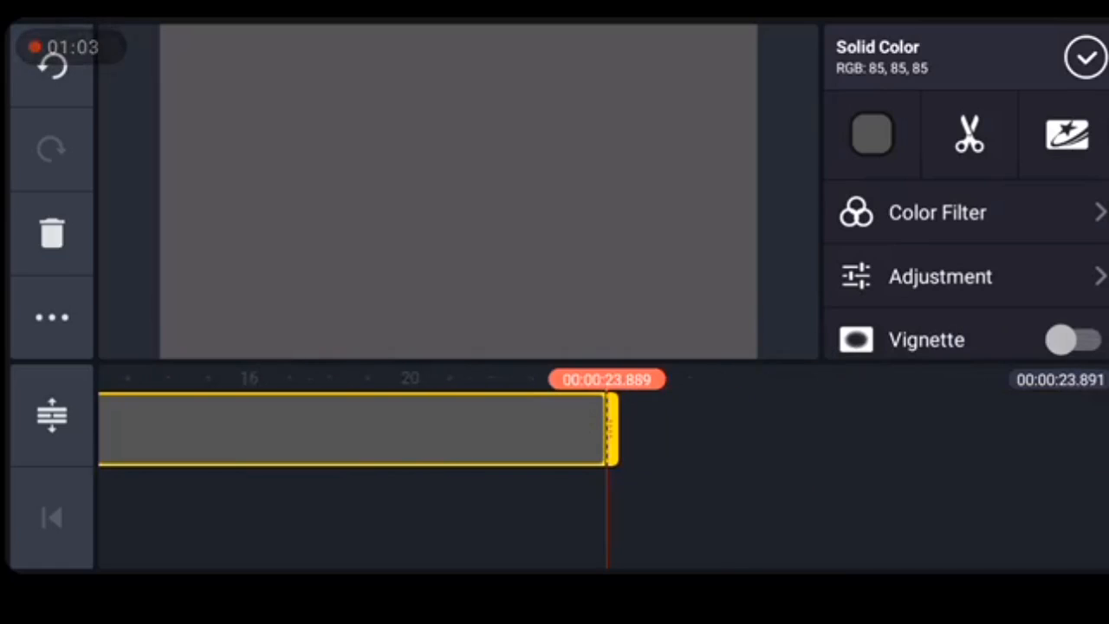
left_click(1071, 339)
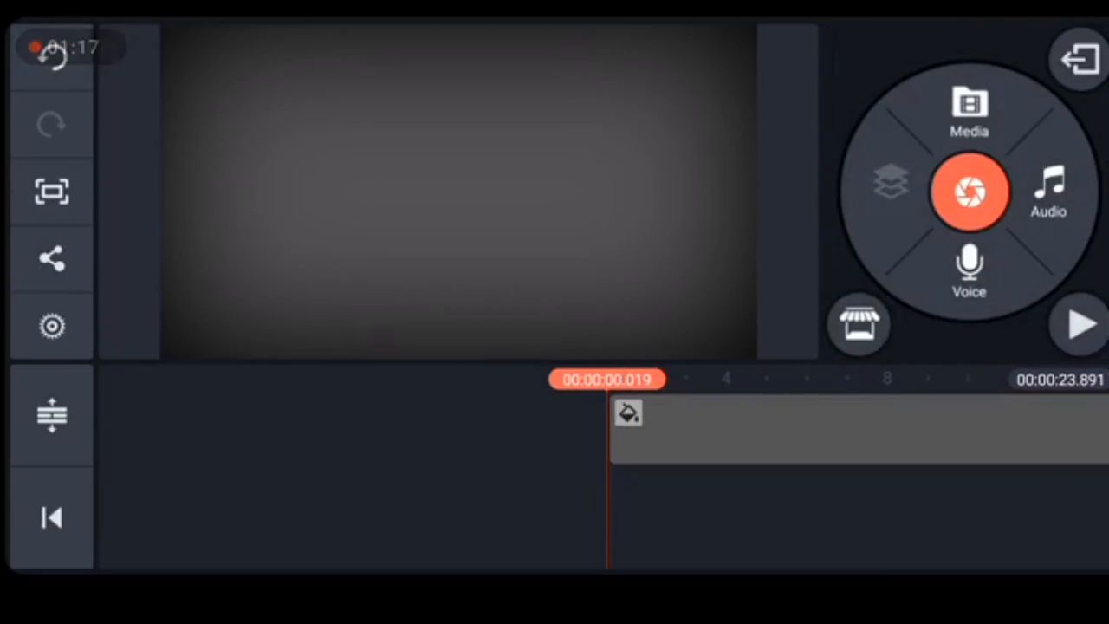
Add the blue-curtain video VID_20201214_134305.mp4 as a media layer
left_click(890, 182)
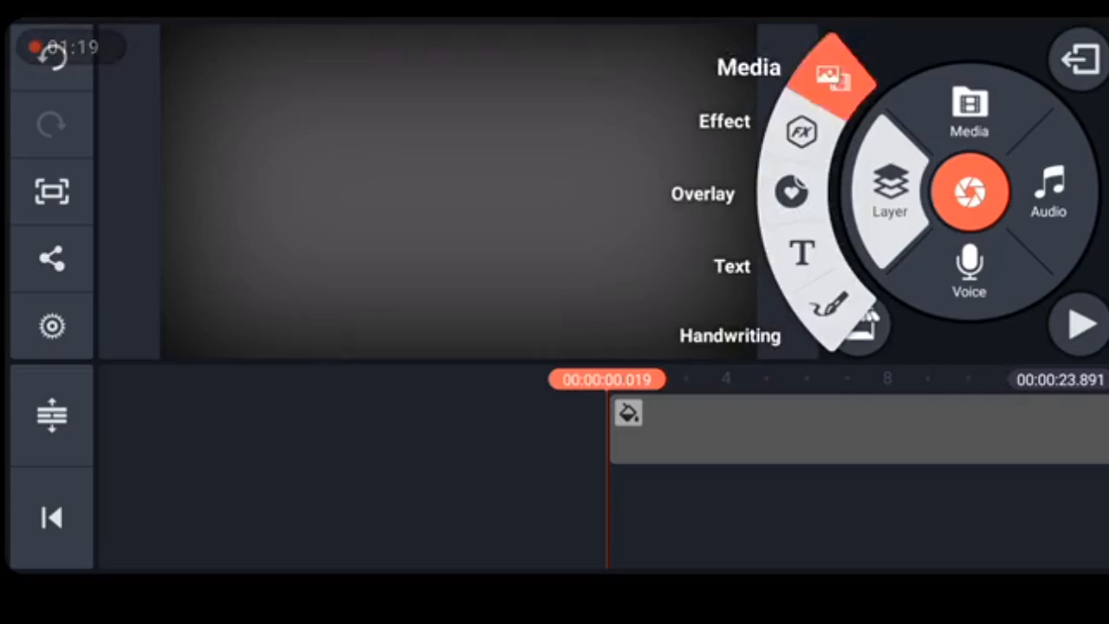
left_click(968, 111)
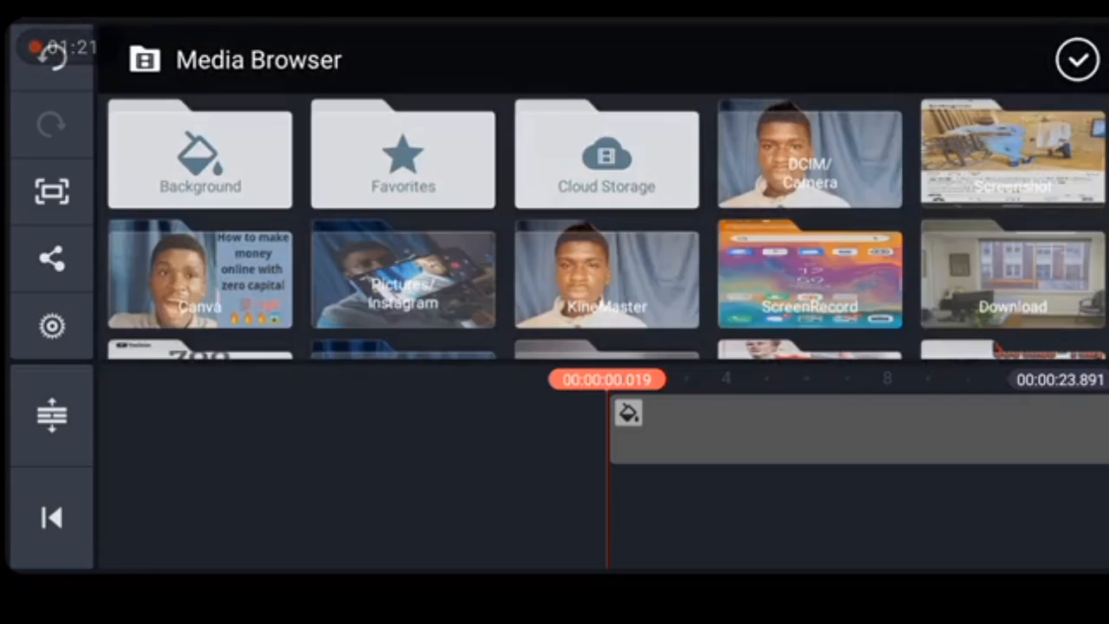
left_click(809, 155)
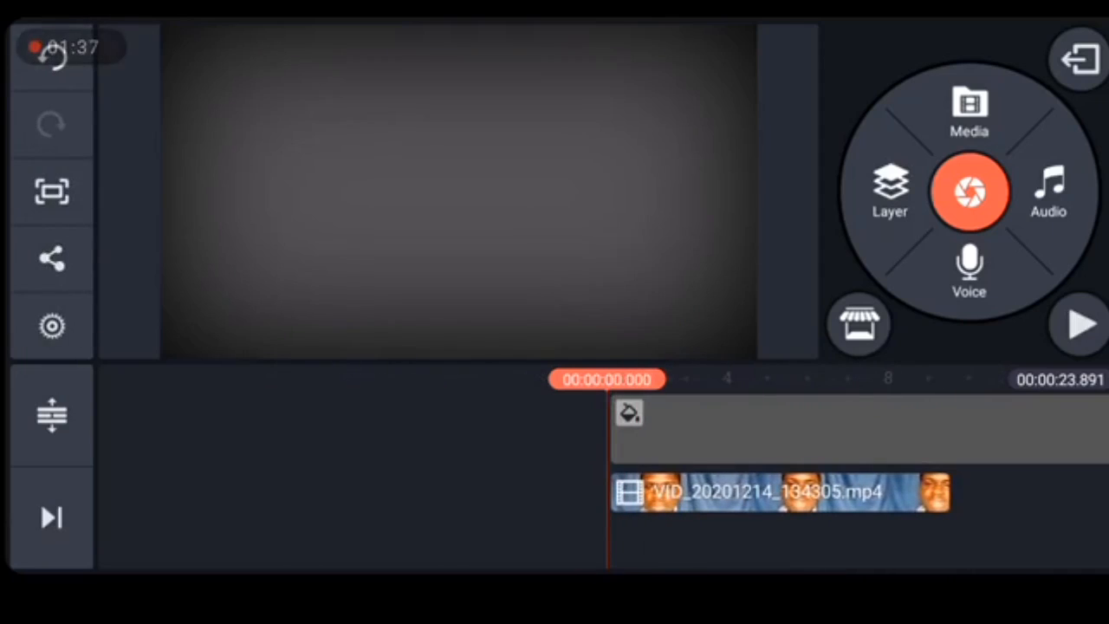
Set the blue-screen layer's Split Screen to Off so it fills the frame
left_click(780, 492)
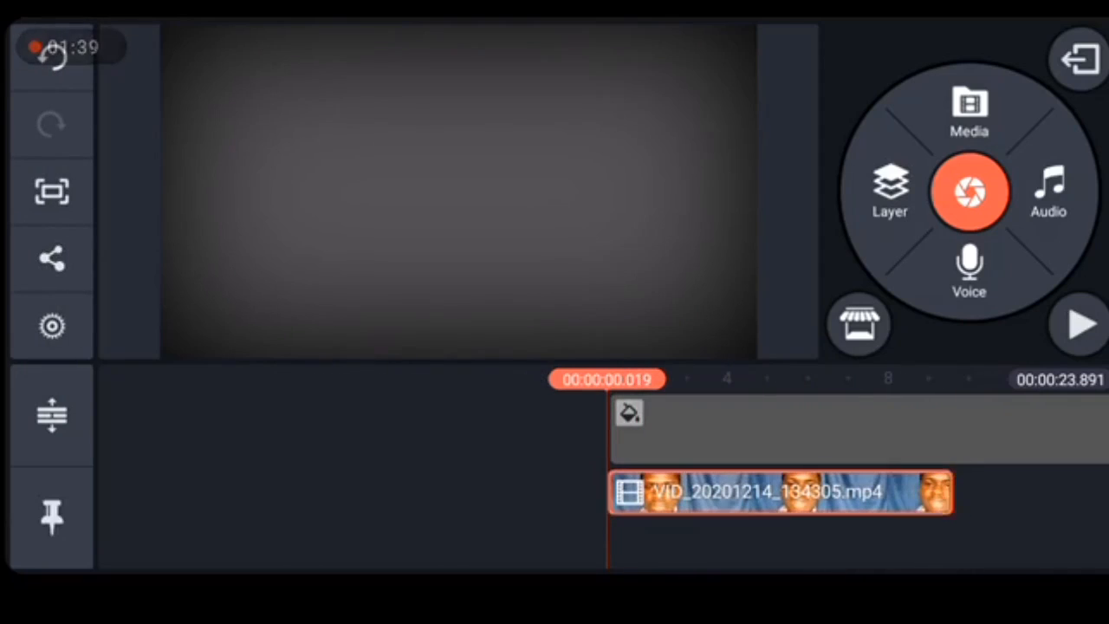
left_click(779, 492)
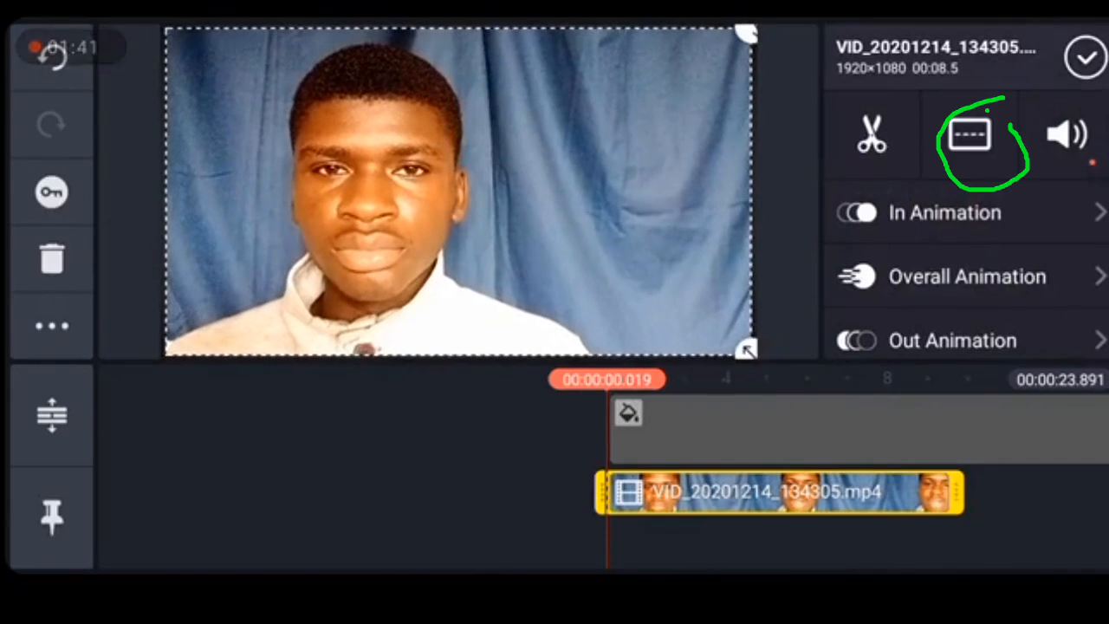
left_click(971, 134)
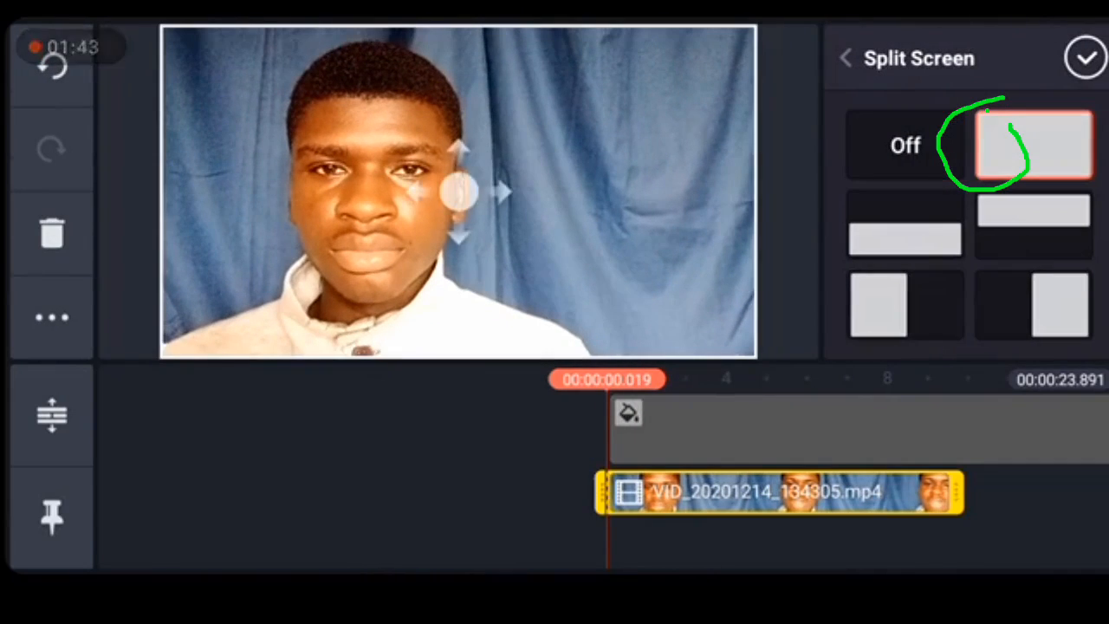
left_click(905, 145)
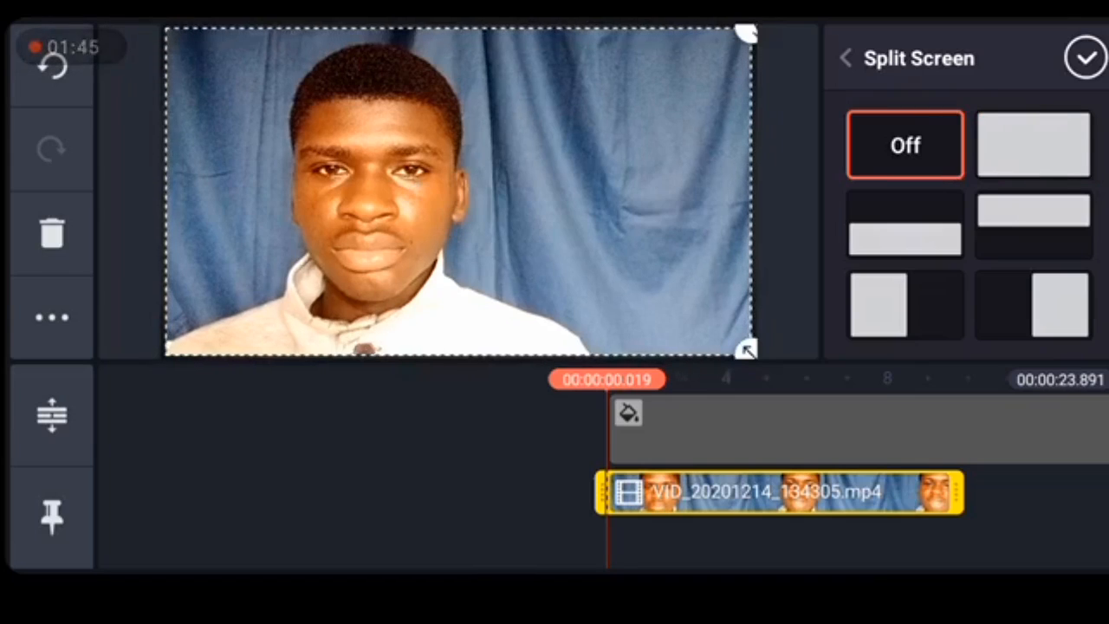
left_click(1085, 57)
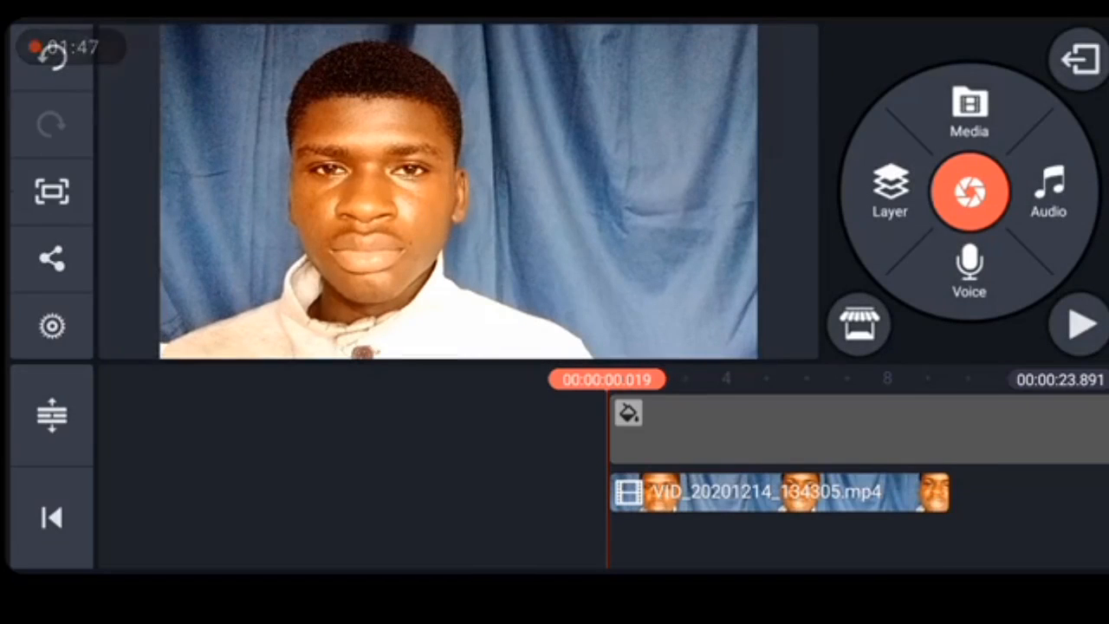
left_click(775, 493)
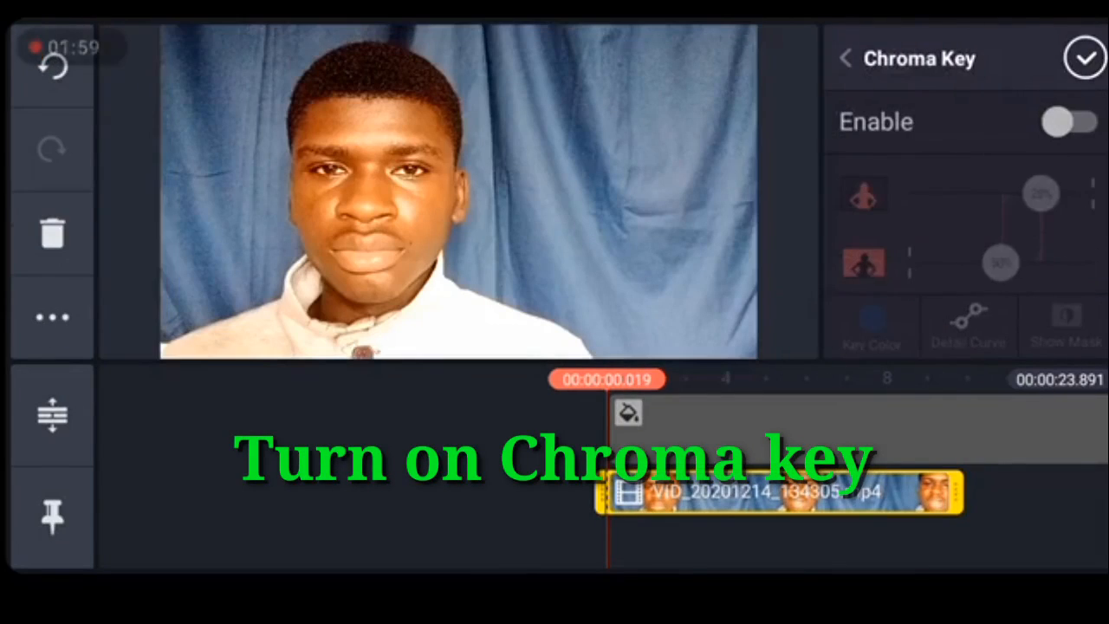
Enable Chroma Key on the blue-screen clip and tune both thresholds, checking Show Mask
left_click(1072, 121)
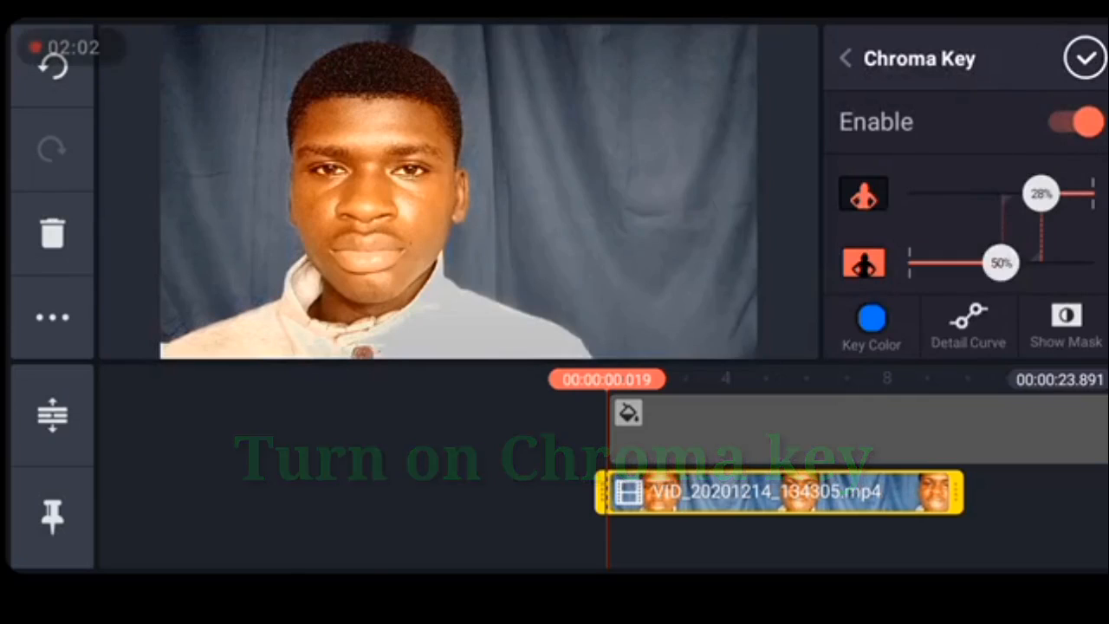
left_click_drag(1040, 194, 1044, 194)
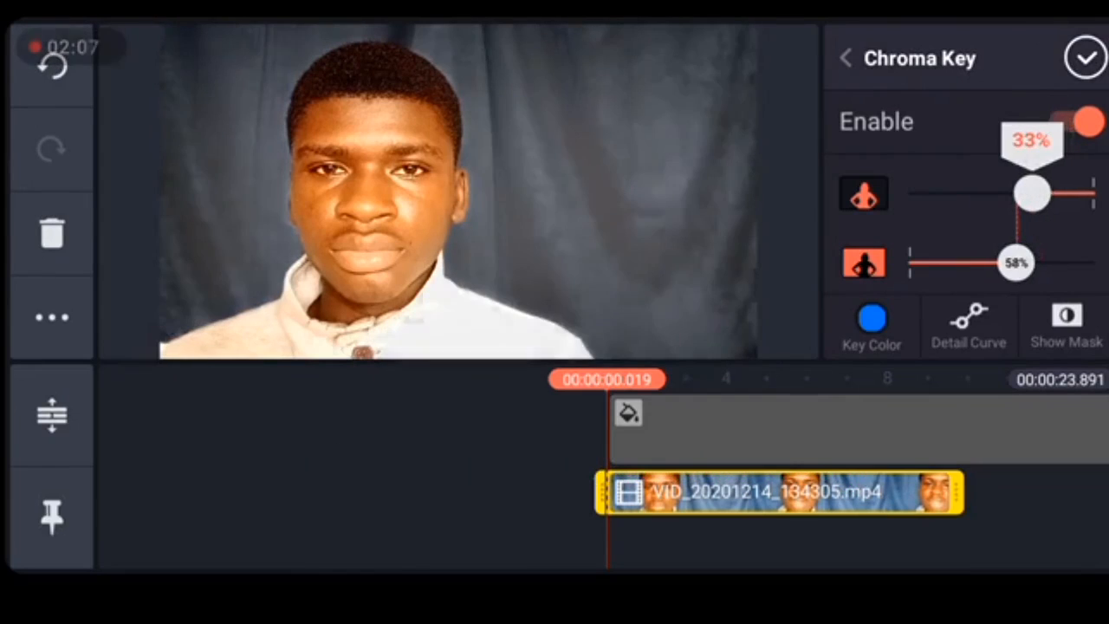
left_click_drag(1031, 192, 1040, 193)
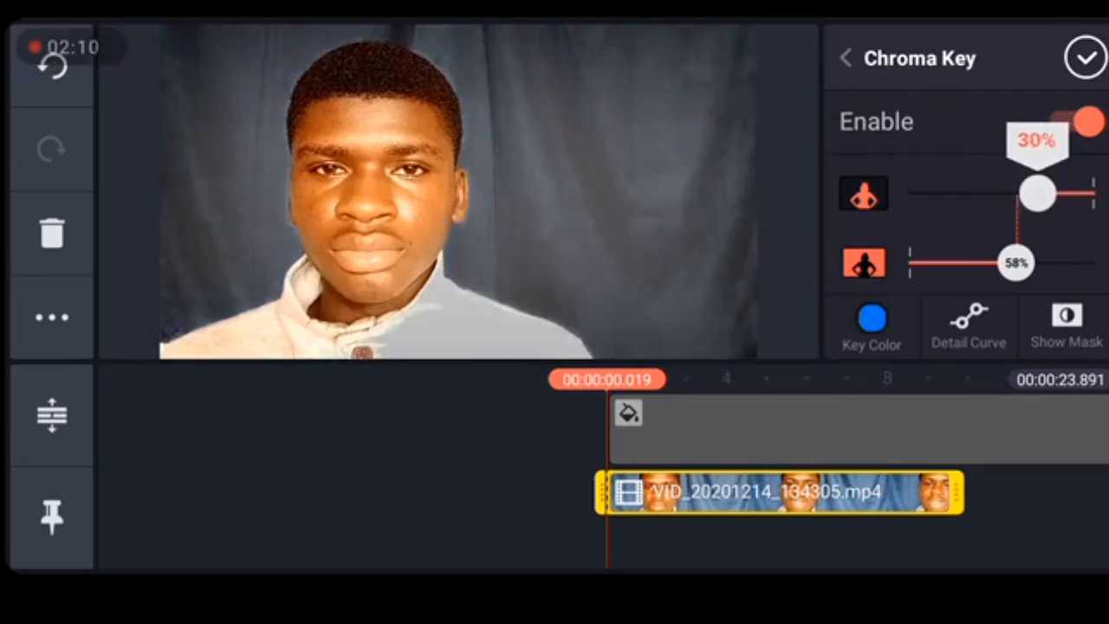
left_click_drag(1040, 193, 1078, 193)
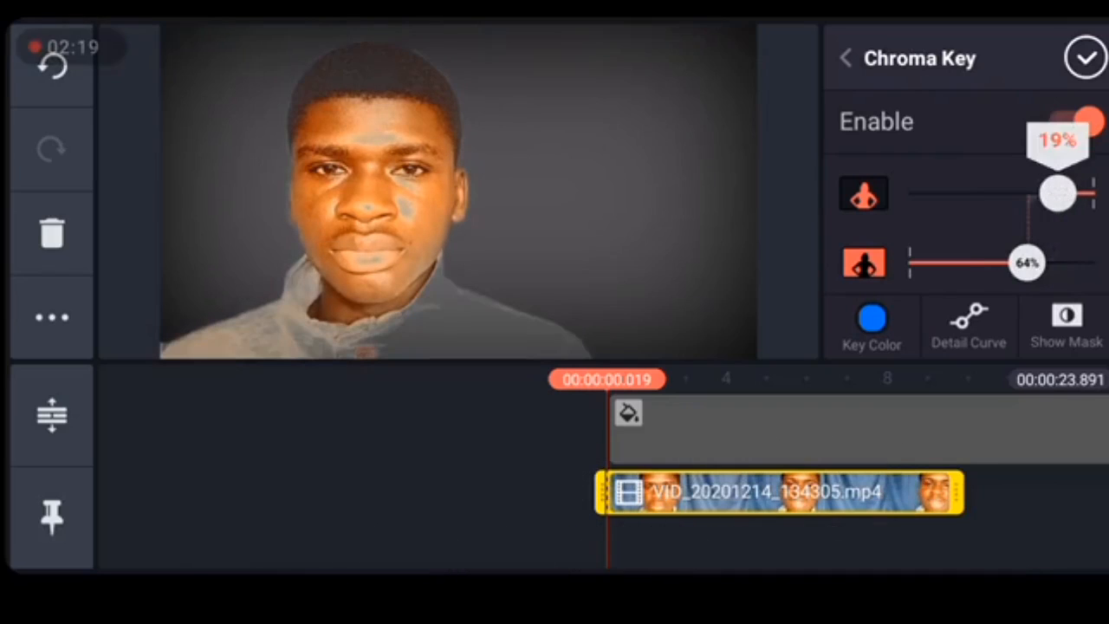
left_click_drag(1057, 193, 1027, 193)
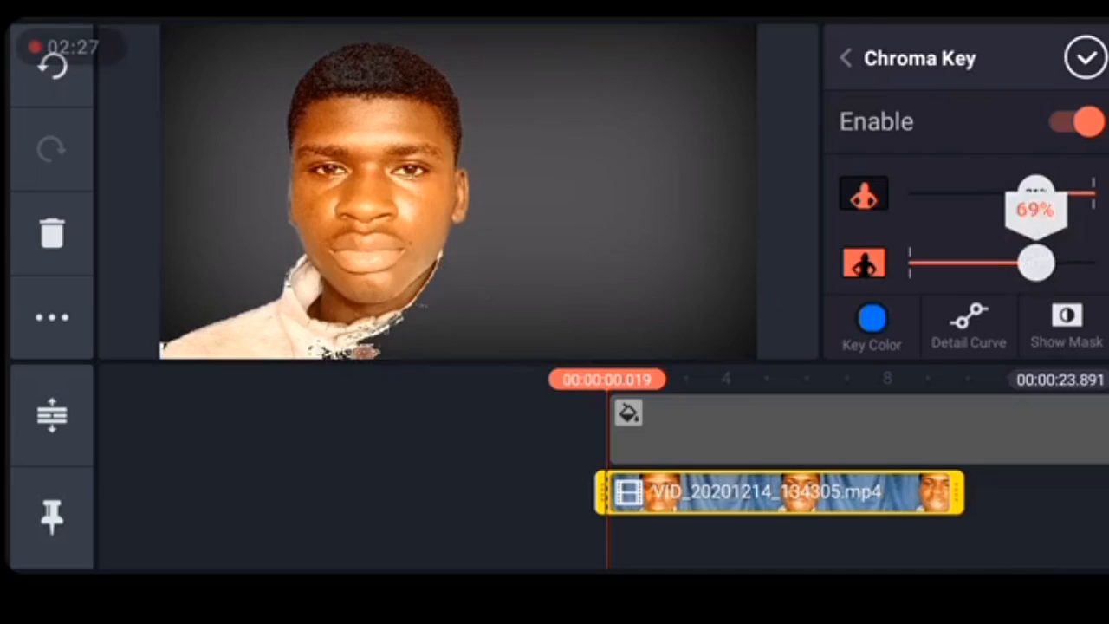
left_click_drag(1035, 194, 1027, 193)
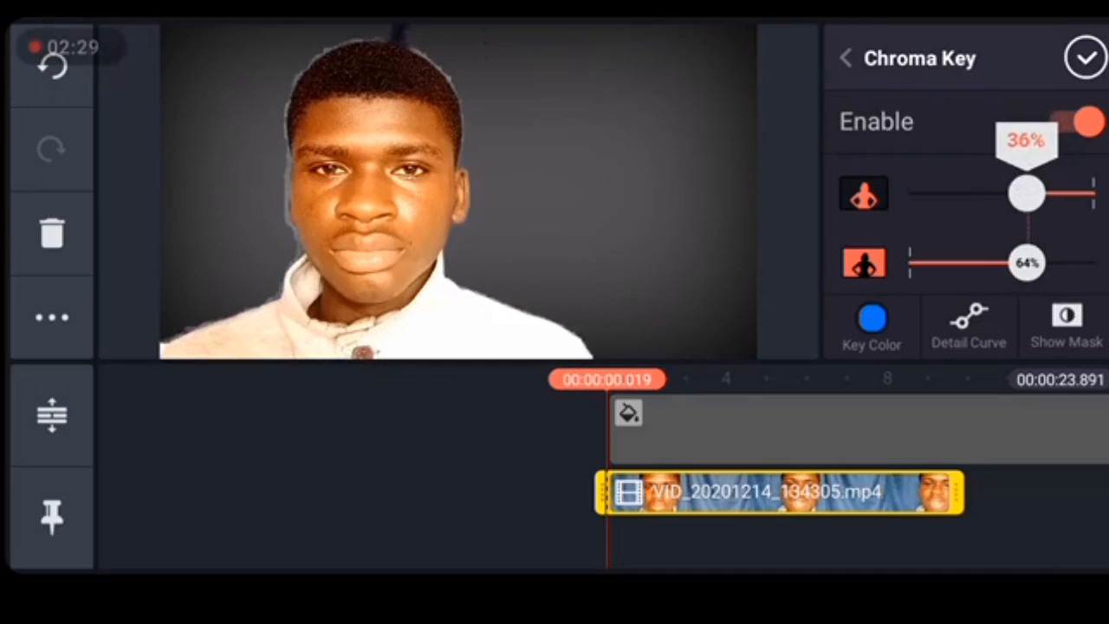
left_click_drag(1027, 194, 1037, 194)
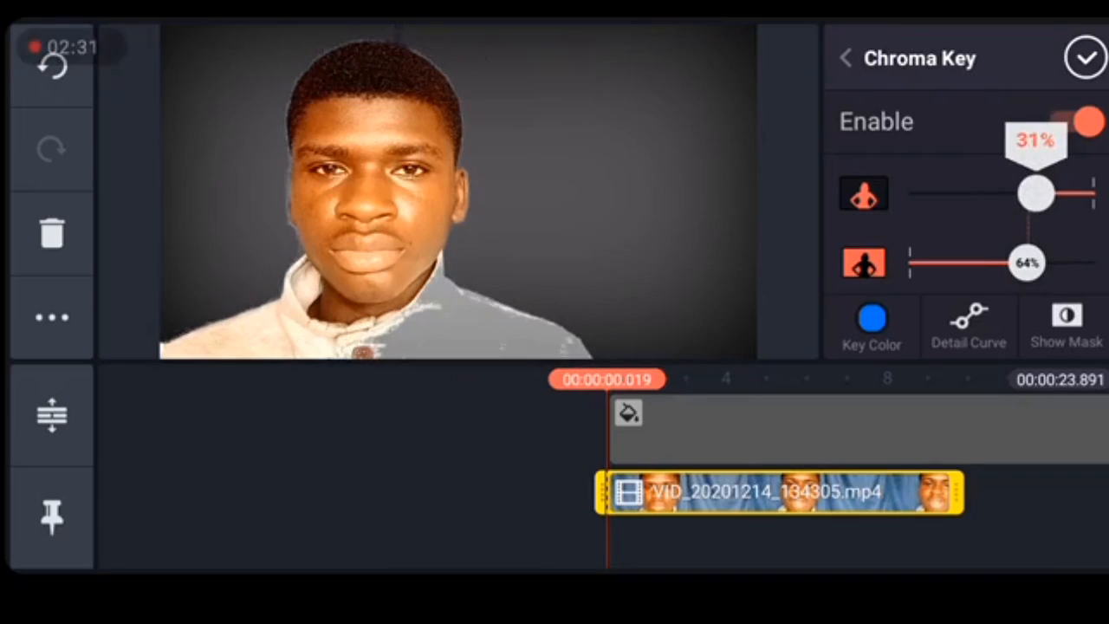
left_click(1067, 325)
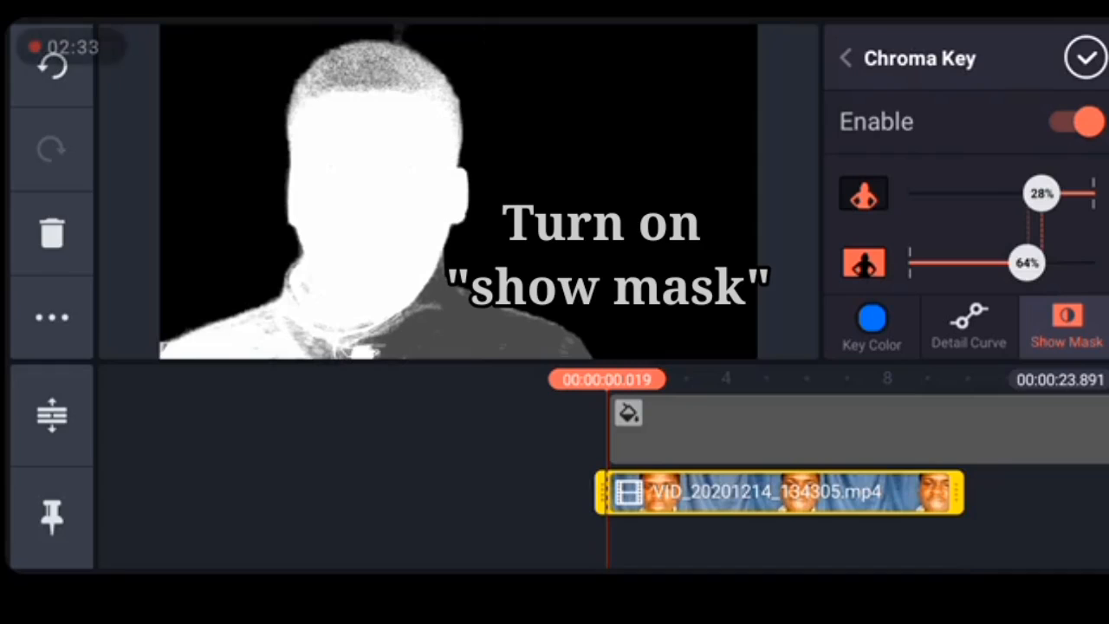
left_click_drag(1048, 192, 1040, 193)
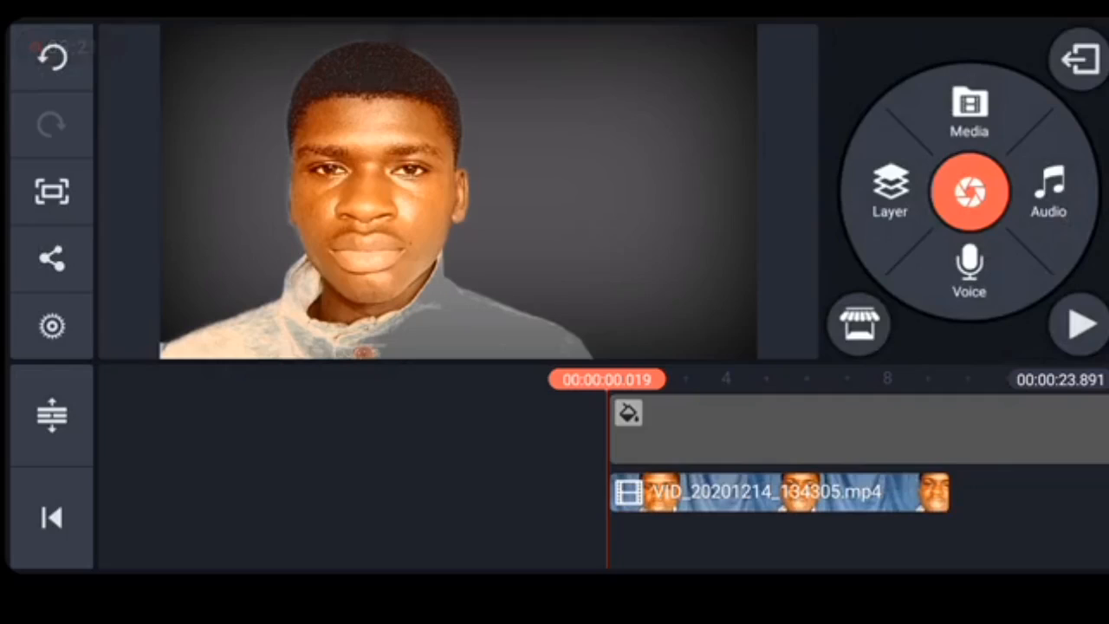
Scroll through the blue-screen clip's Chroma Key, Cropping, Alpha and animation options
left_click(775, 491)
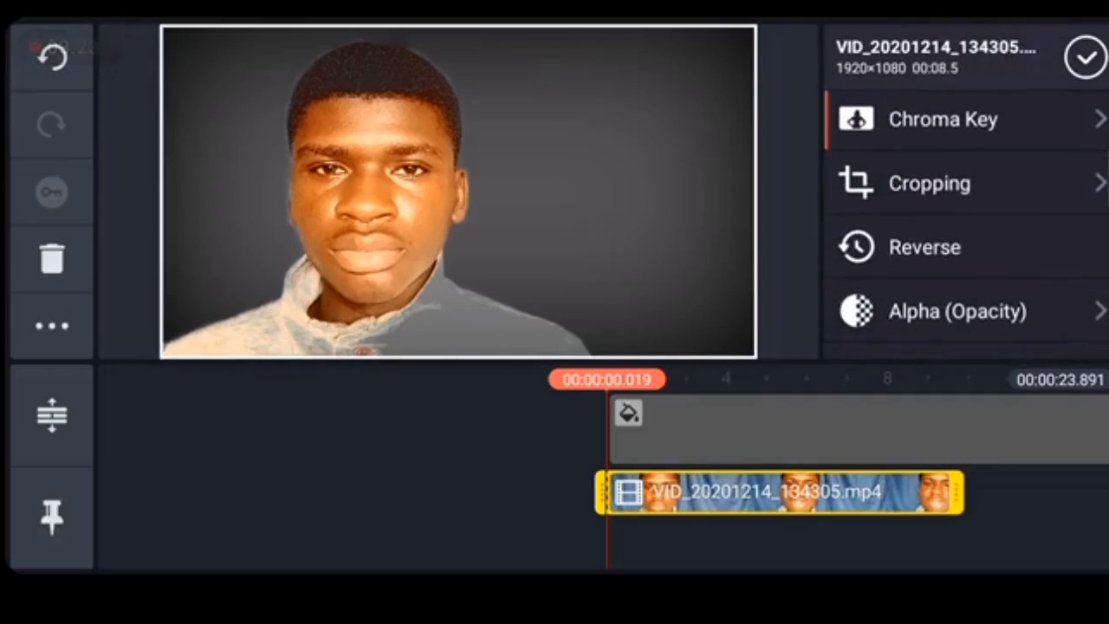
scroll("down", 3)
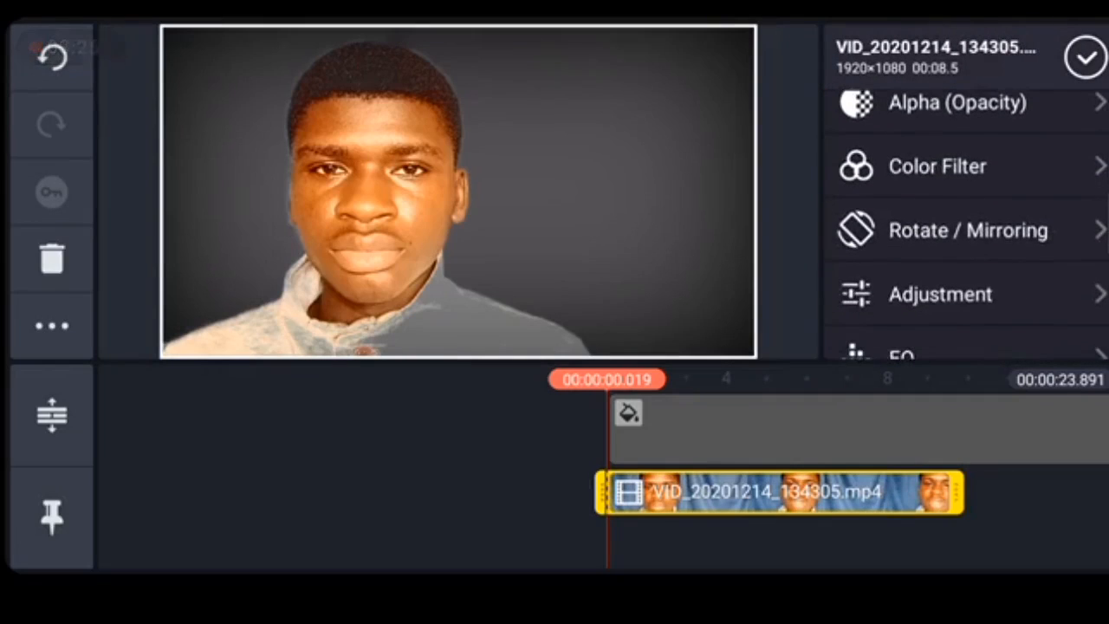
scroll("down", 3)
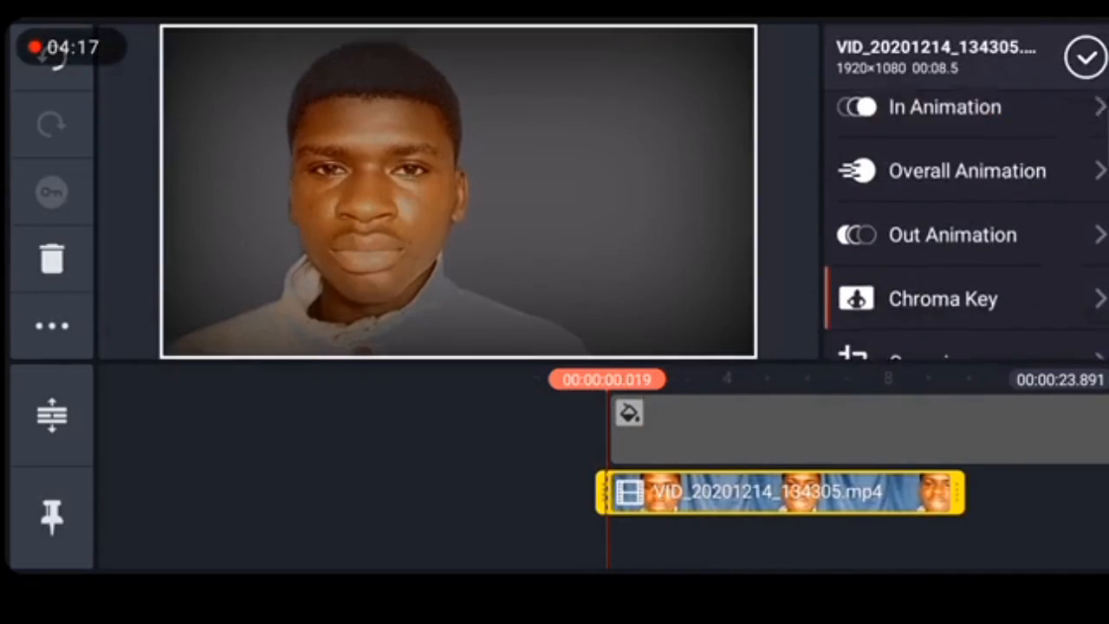
Reopen Chroma Key and re-tune both threshold sliders until the blue backdrop disappears
left_click(942, 299)
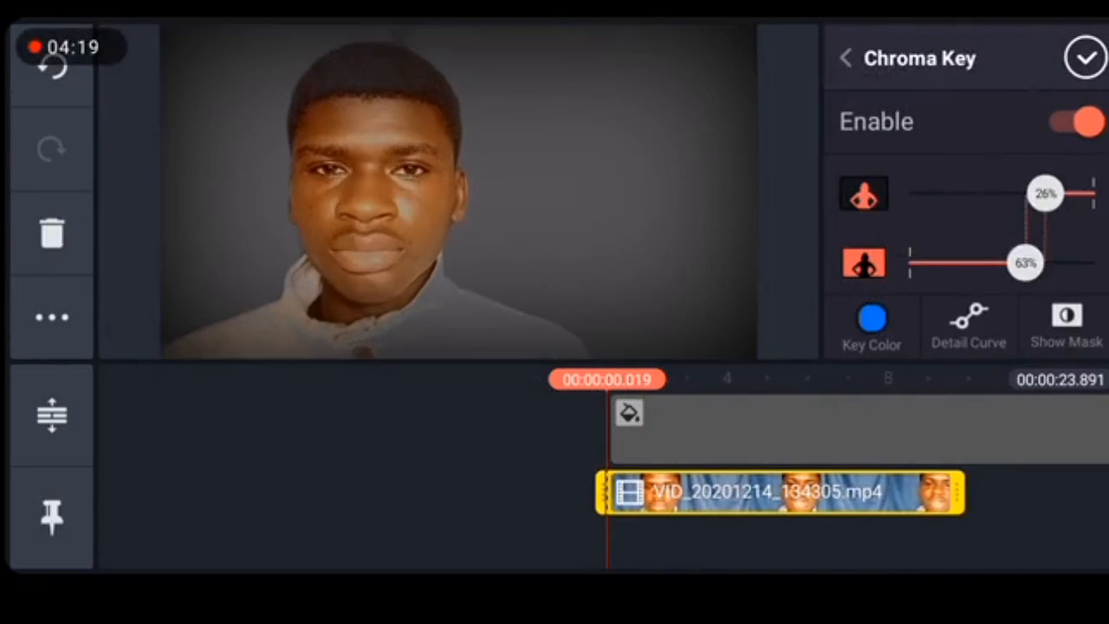
left_click_drag(1026, 261, 1009, 262)
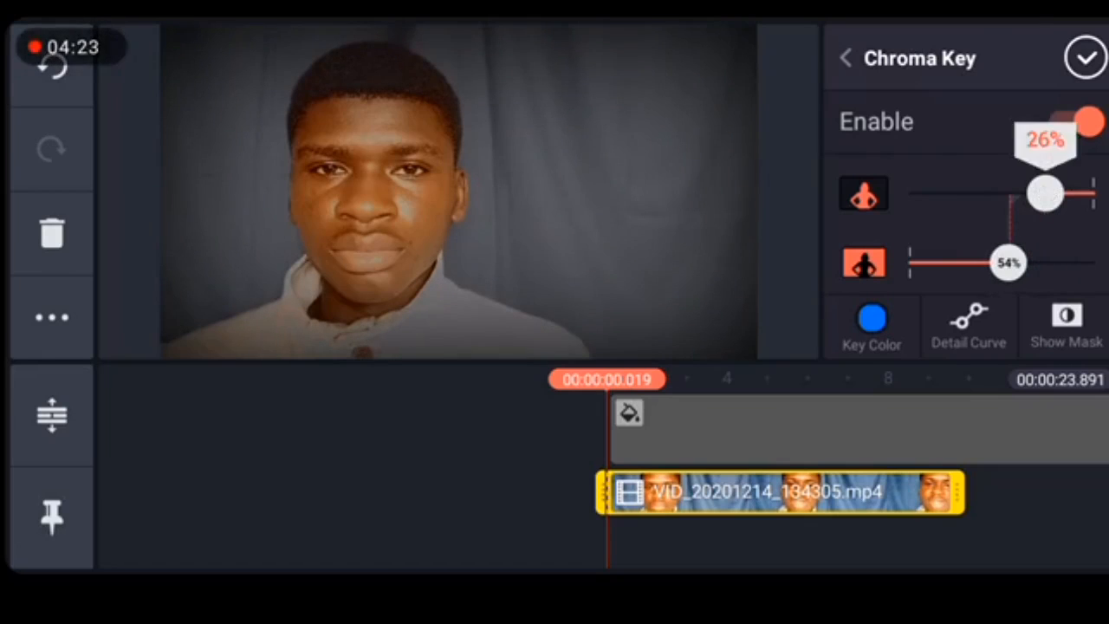
left_click_drag(1044, 192, 1072, 192)
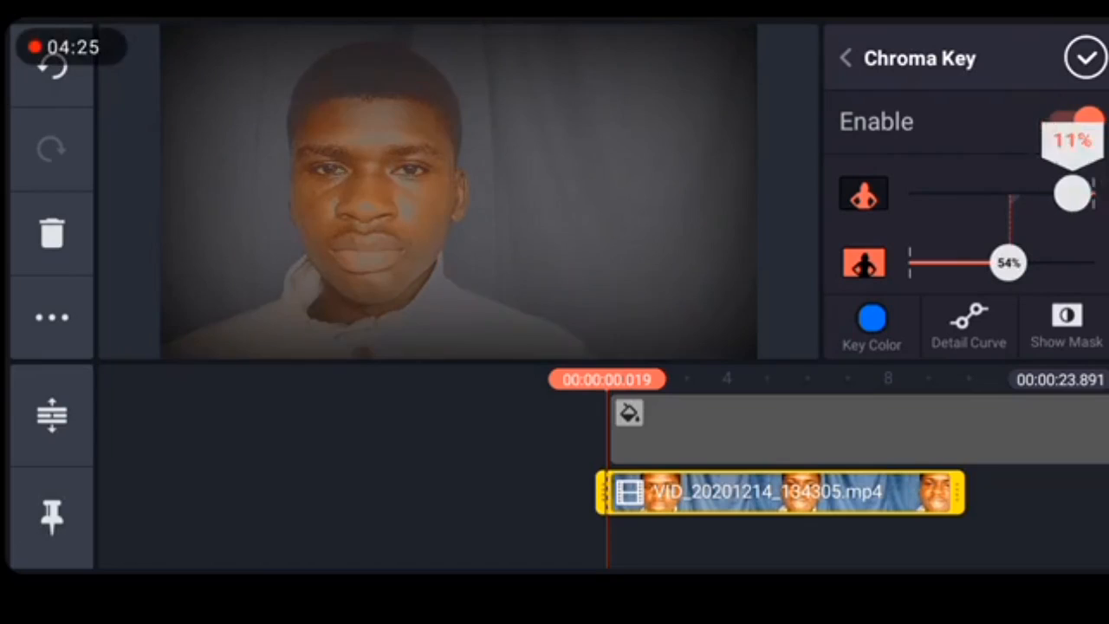
left_click_drag(1072, 193, 1037, 194)
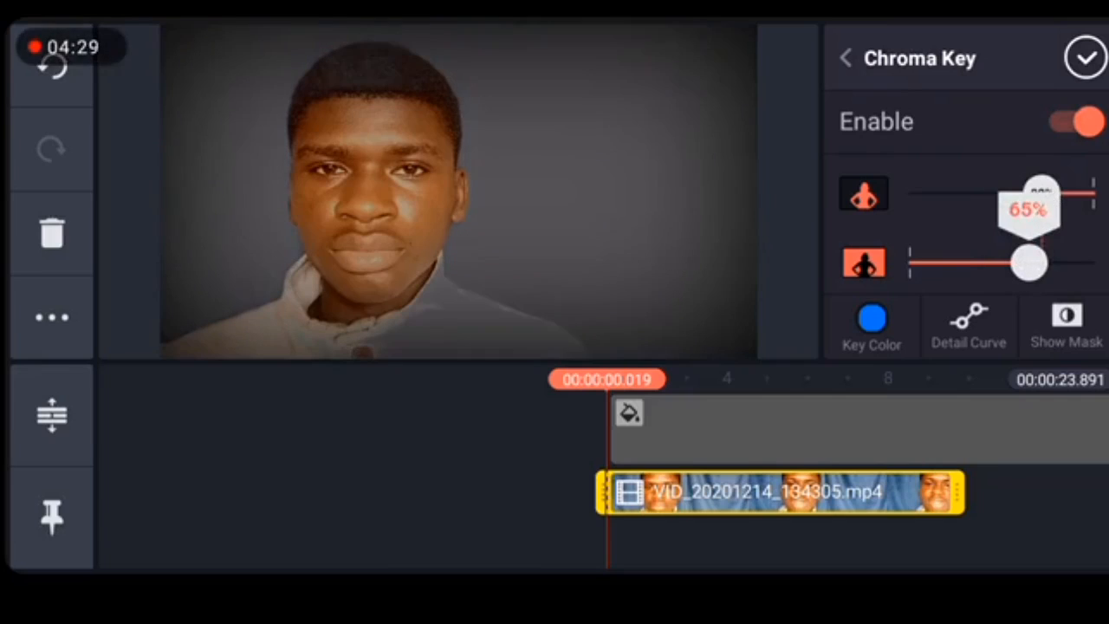
left_click_drag(1027, 192, 1026, 192)
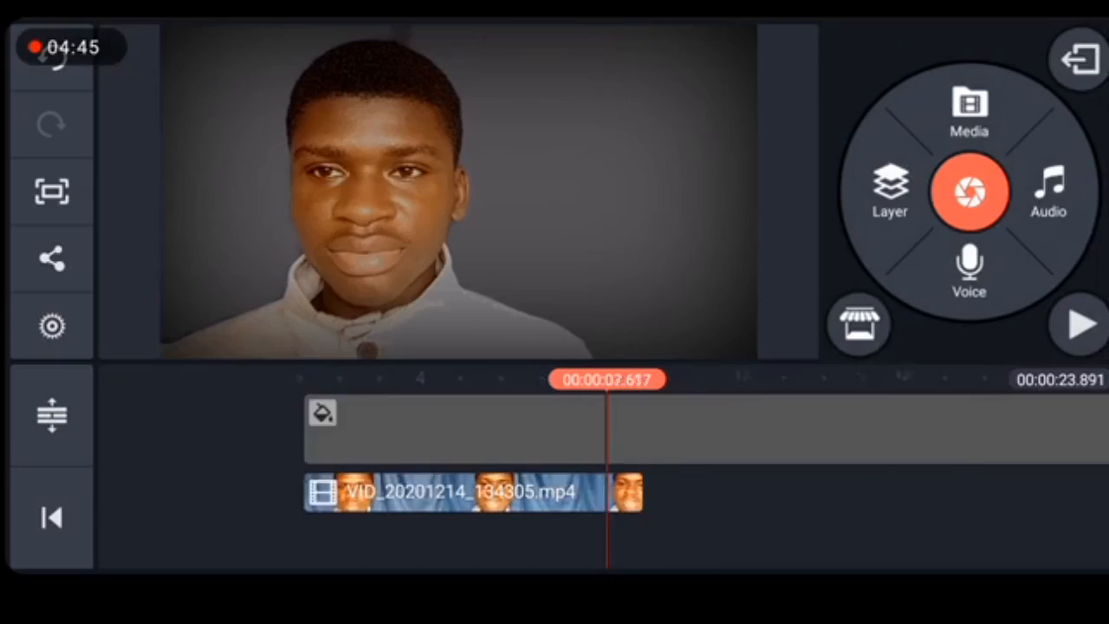
Select the grey background layer to trim it to the video's 8.559-second length
left_click(1080, 324)
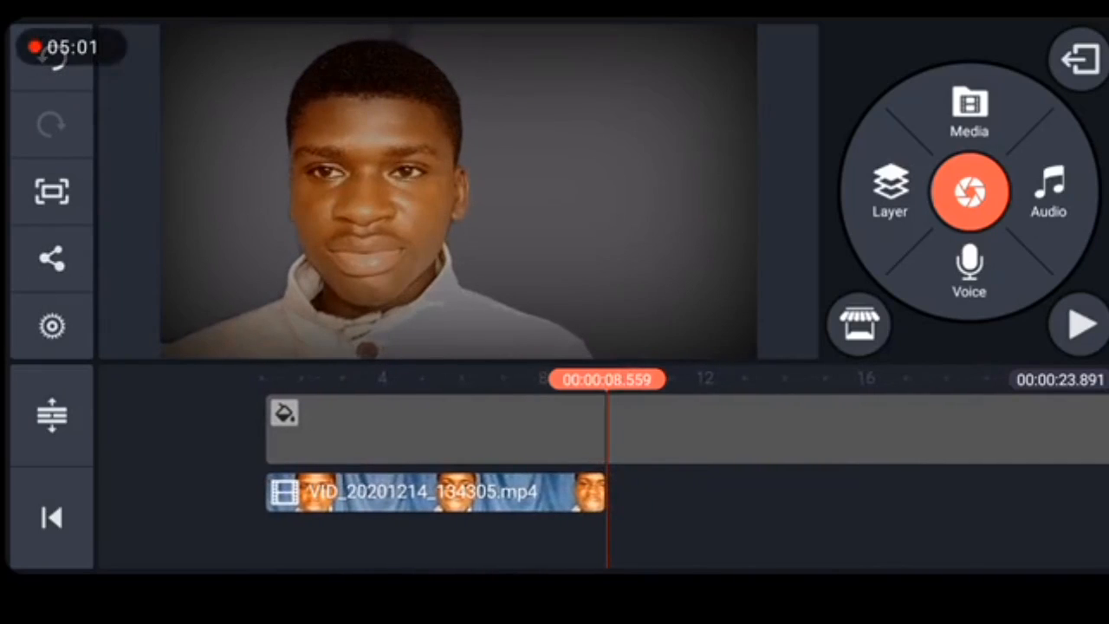
left_click(433, 425)
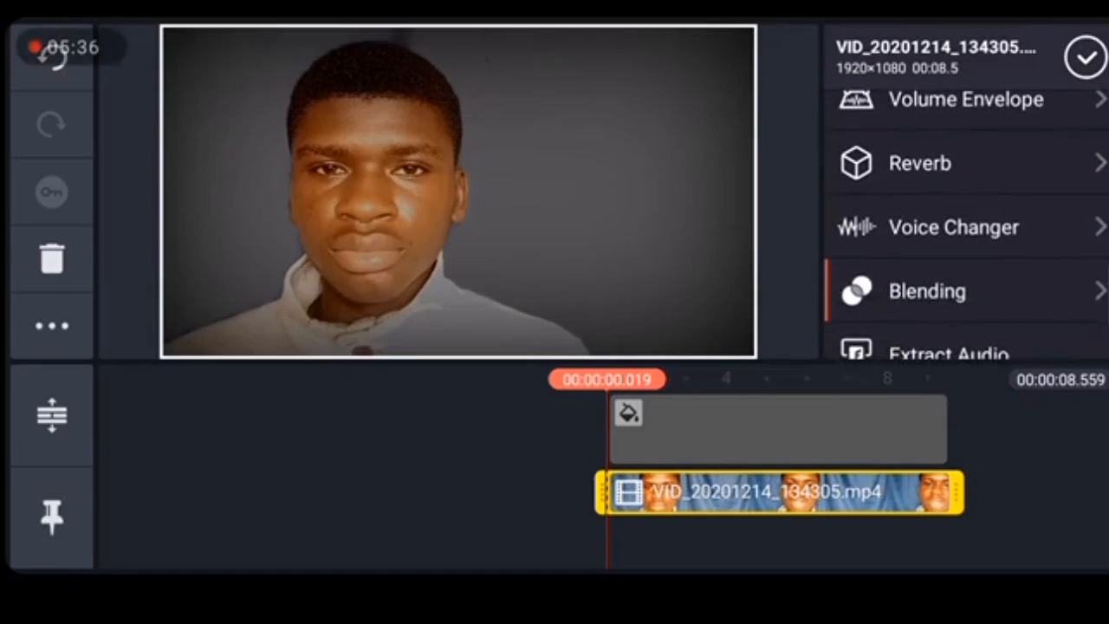
left_click(927, 290)
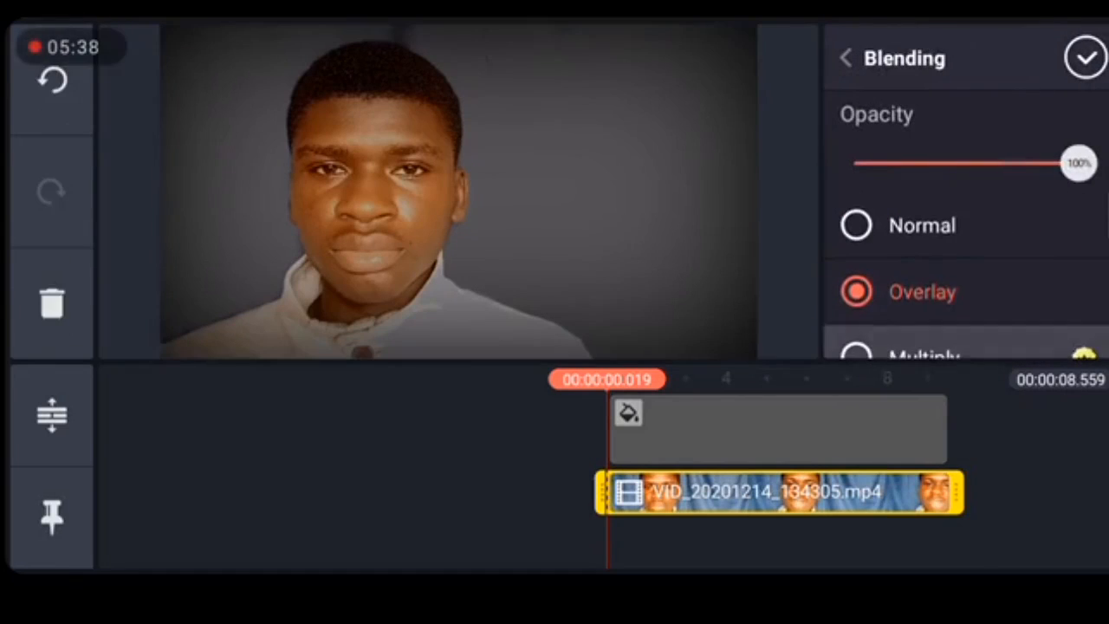
left_click(856, 225)
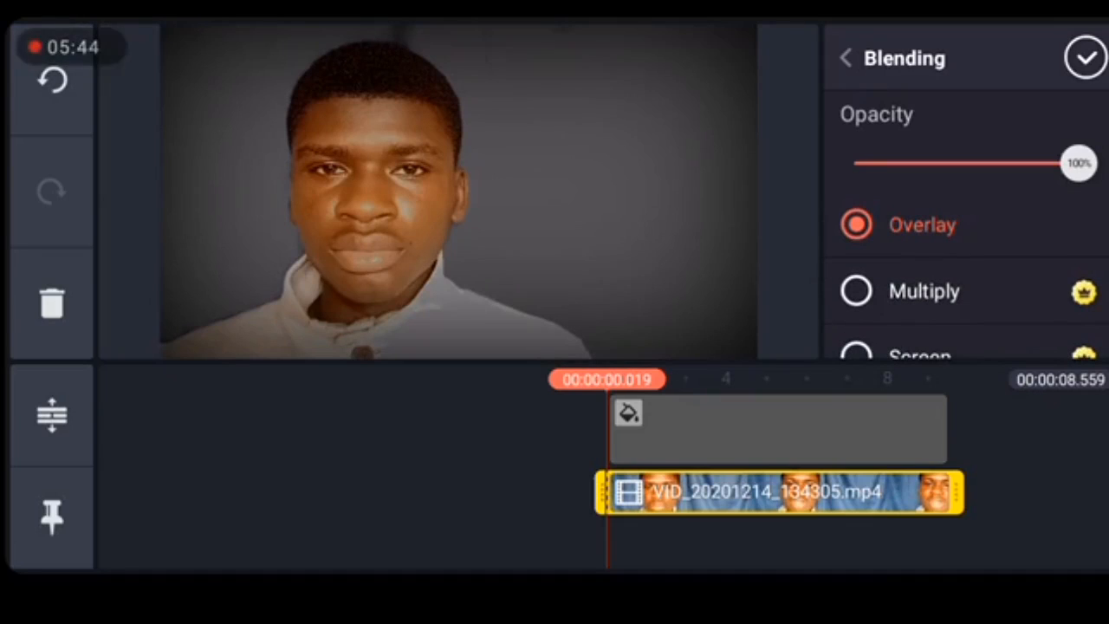
left_click(856, 290)
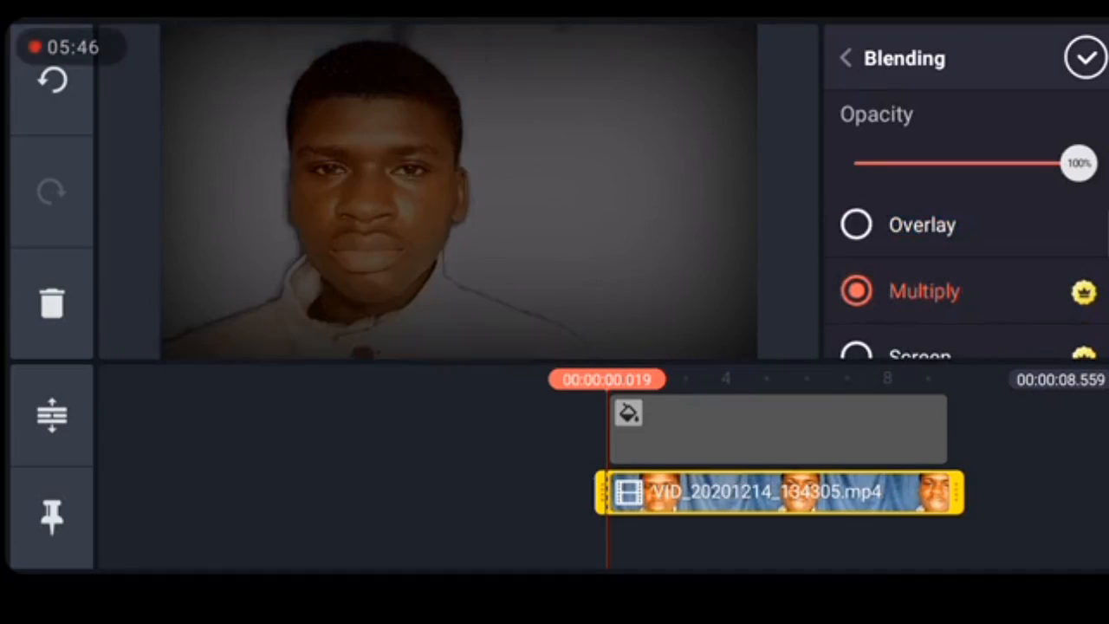
left_click(856, 224)
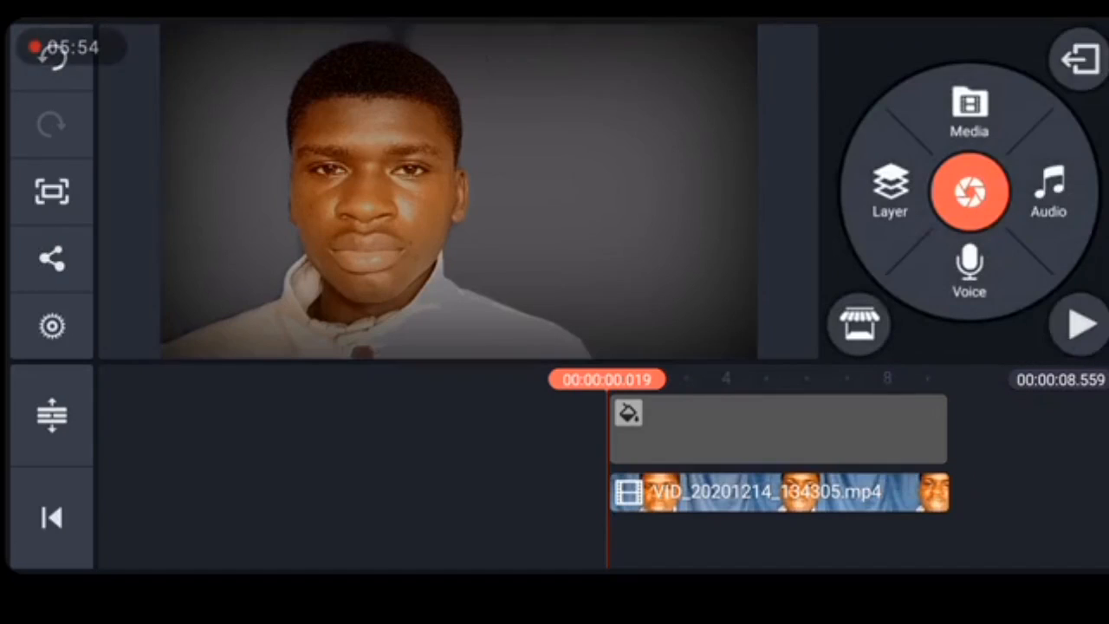
left_click(1078, 324)
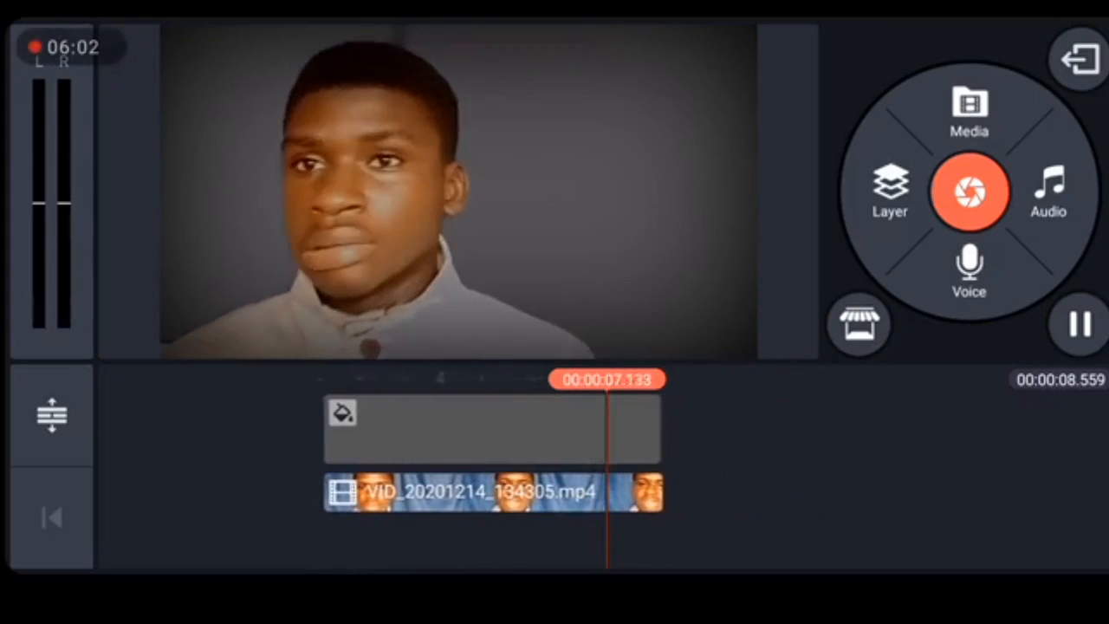
Adjust the clip's chroma key threshold and preview the result
left_click(1077, 324)
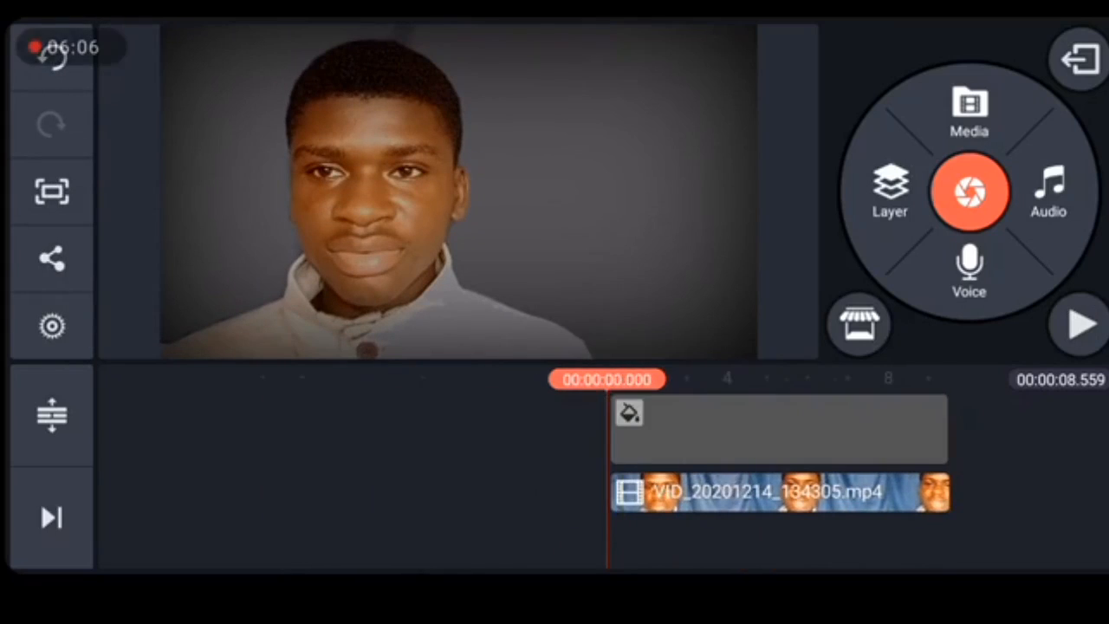
left_click(778, 491)
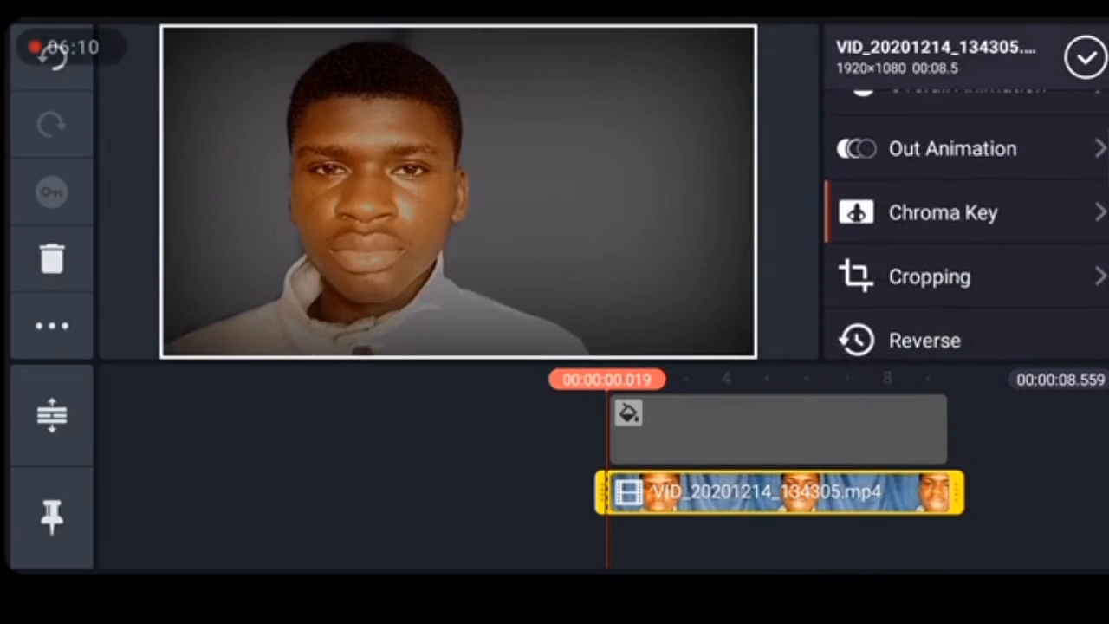
left_click(942, 212)
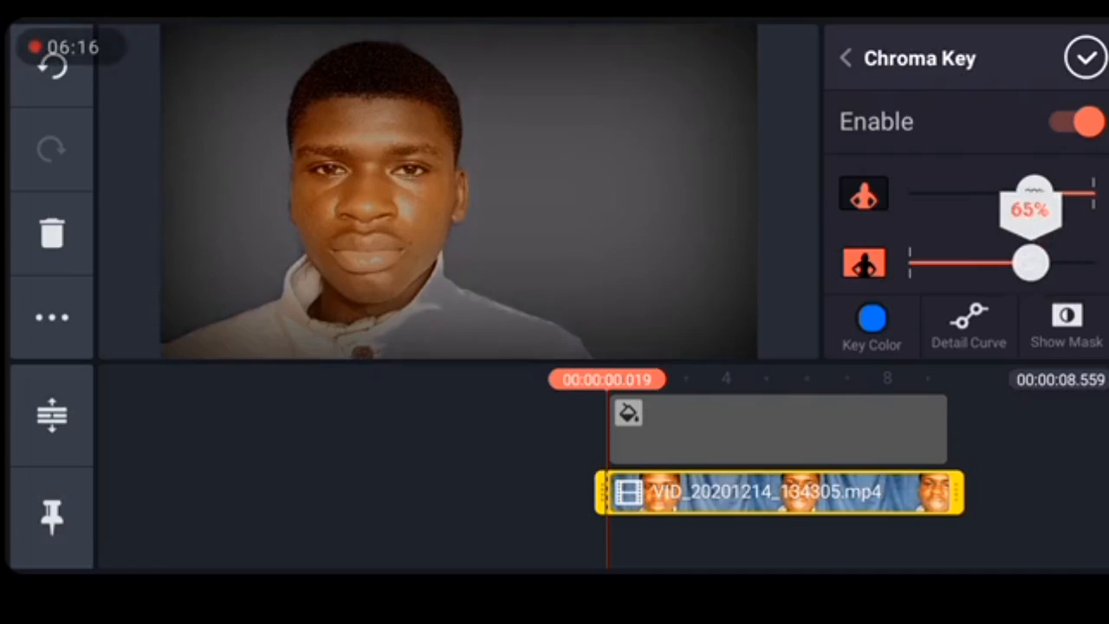
left_click_drag(1027, 191, 1040, 191)
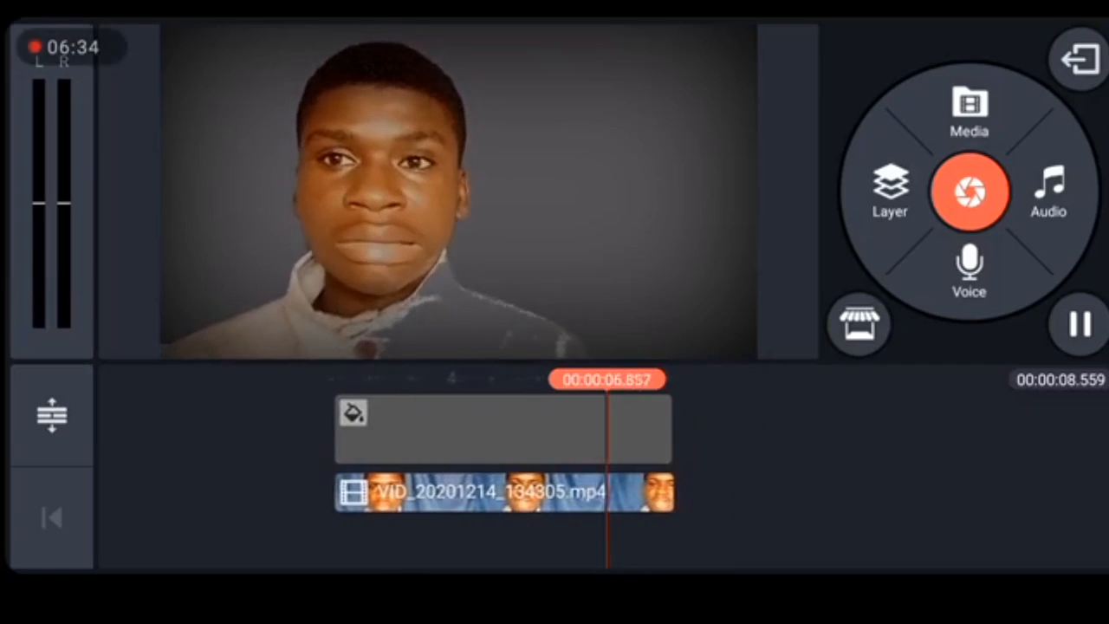
left_click(1075, 324)
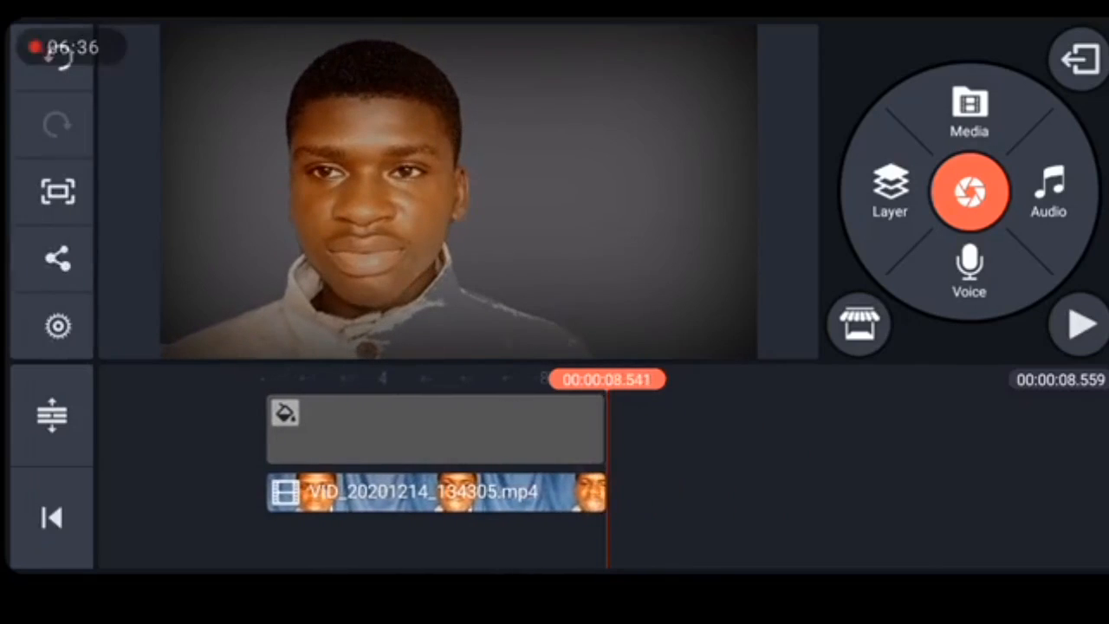
Reshape the chroma key Detail Curve and set the thresholds to about 35% and 65%
left_click(434, 491)
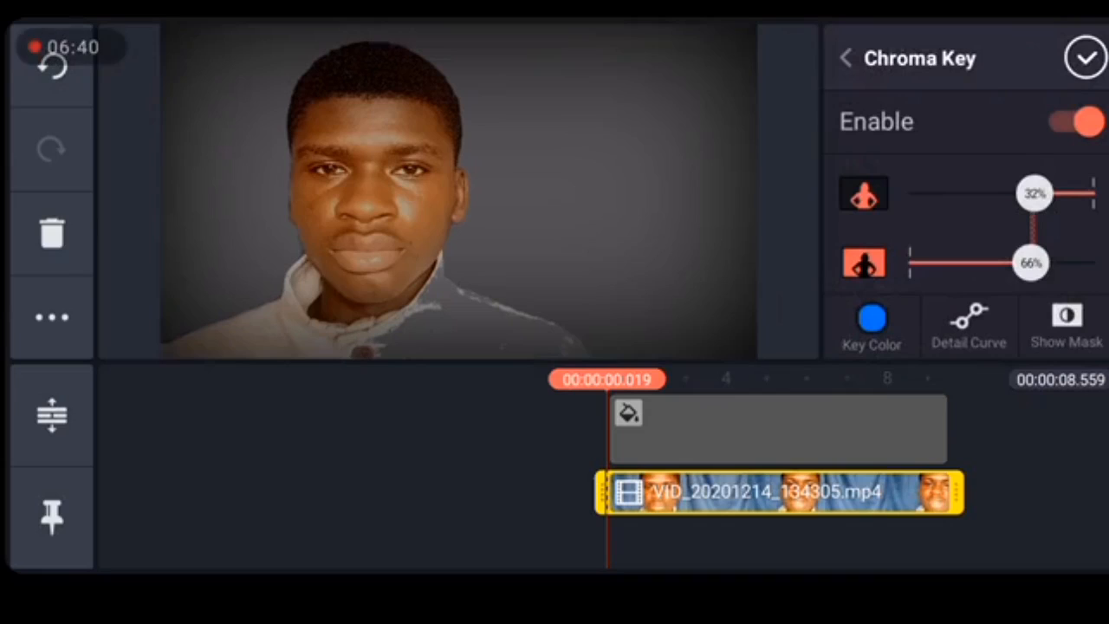
left_click(969, 325)
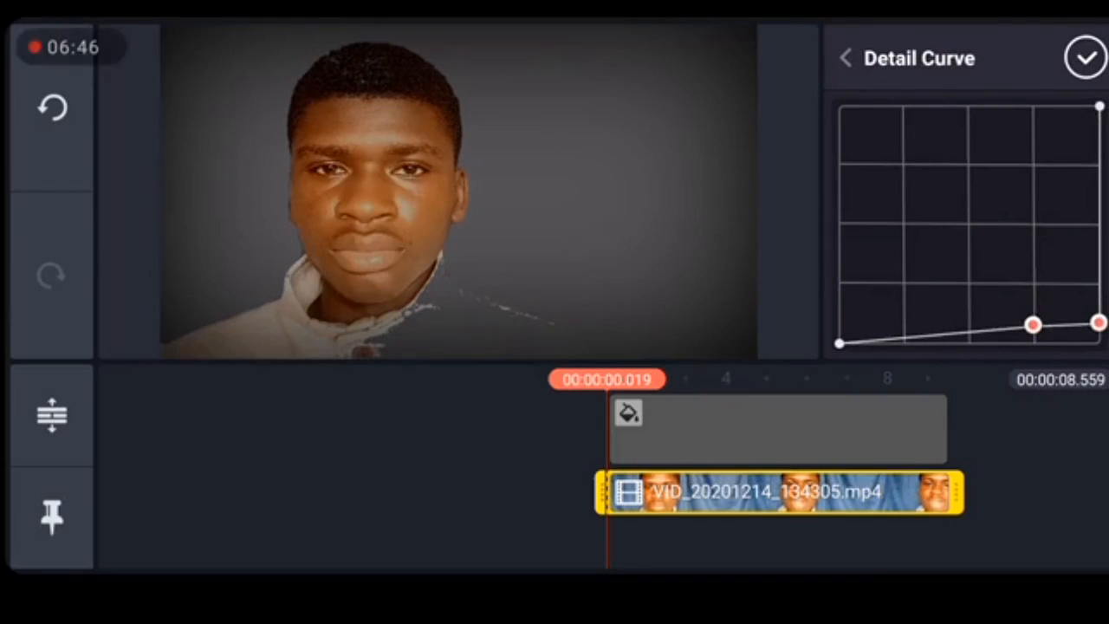
left_click_drag(1034, 324, 1100, 342)
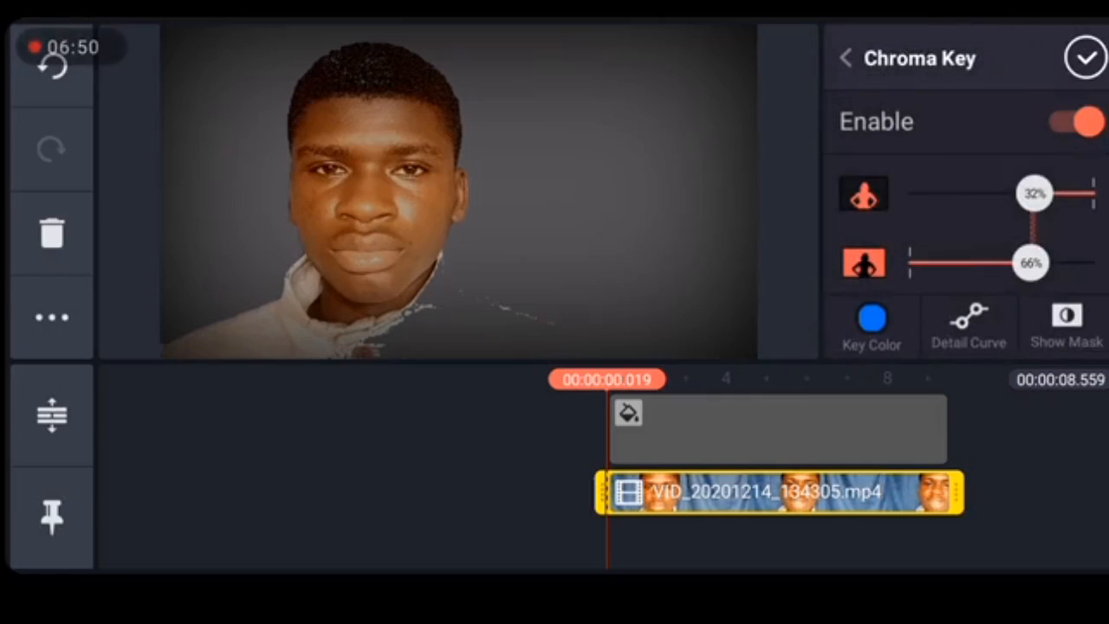
left_click_drag(1035, 194, 1029, 194)
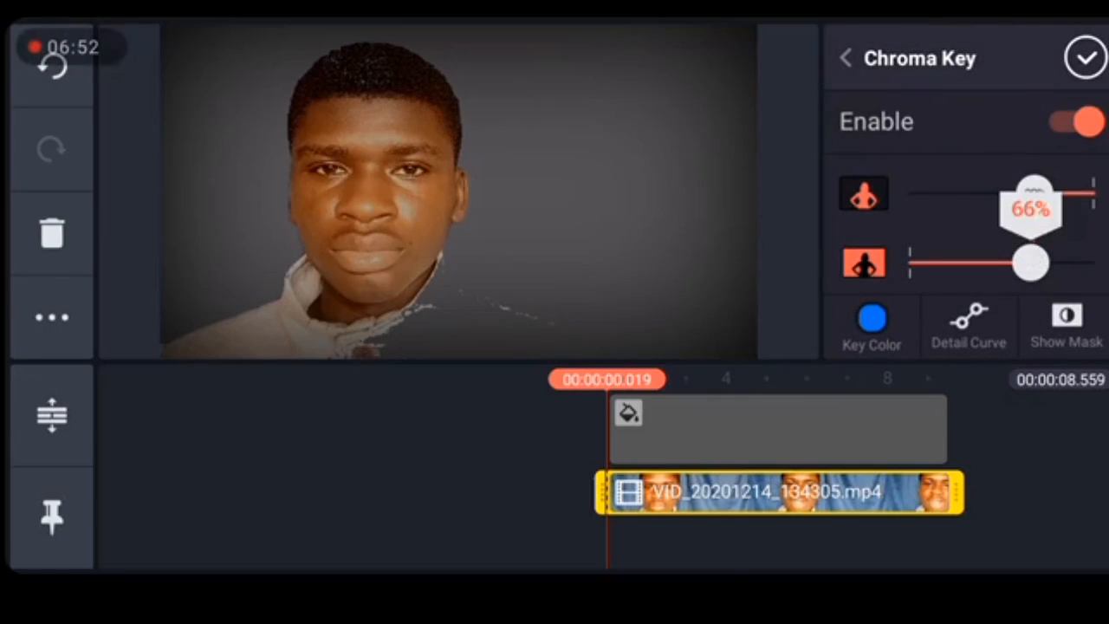
left_click_drag(1040, 192, 1025, 193)
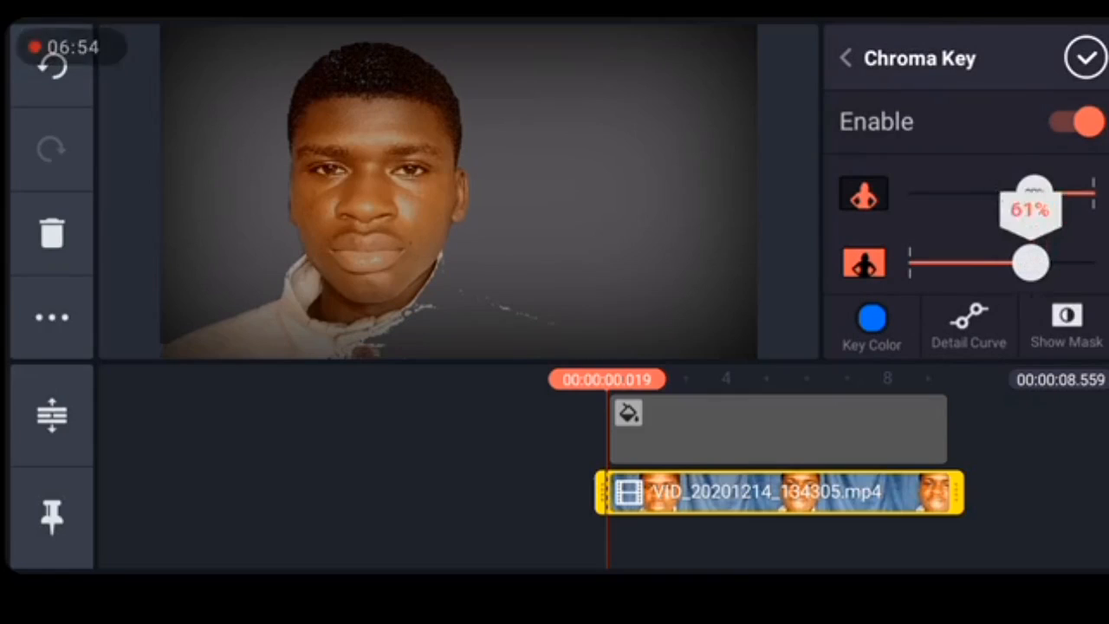
left_click_drag(1031, 191, 1031, 190)
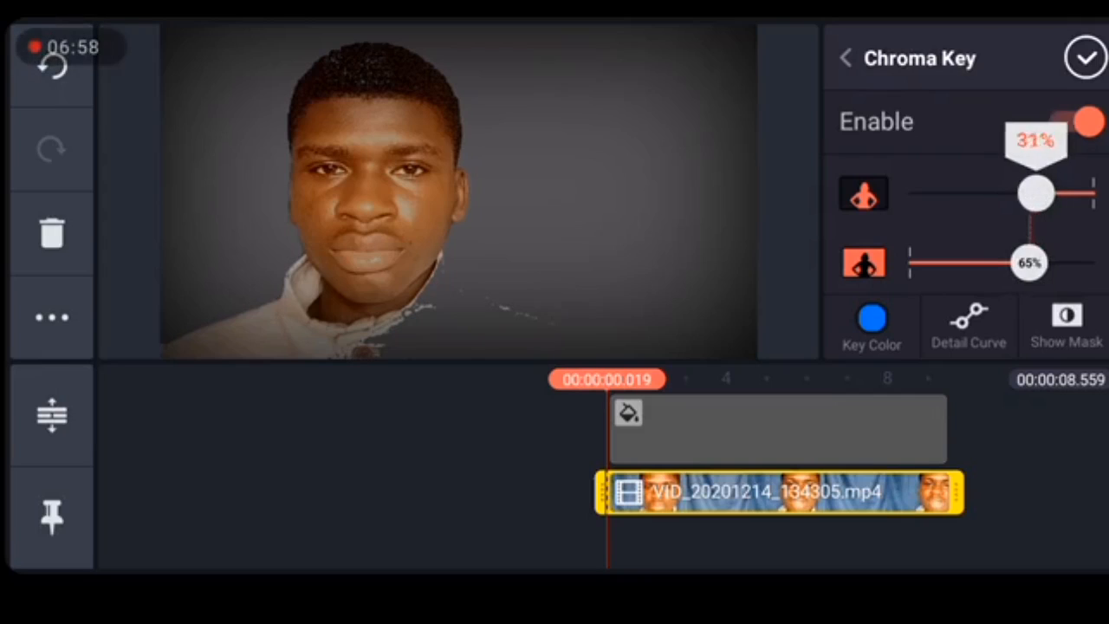
left_click_drag(1037, 193, 1029, 193)
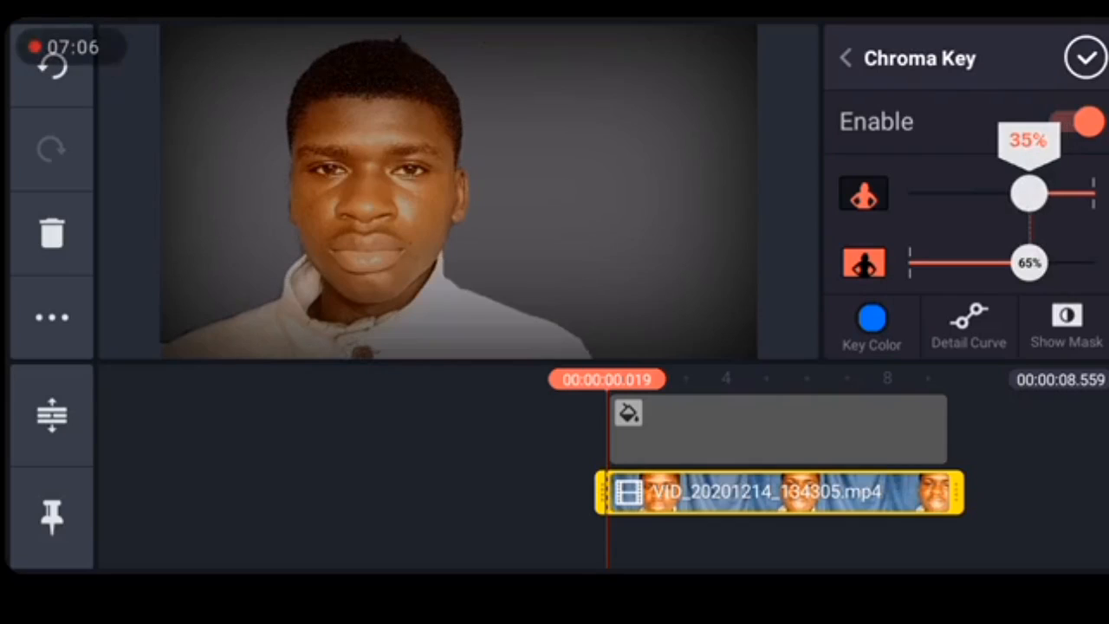
left_click_drag(1027, 193, 1031, 194)
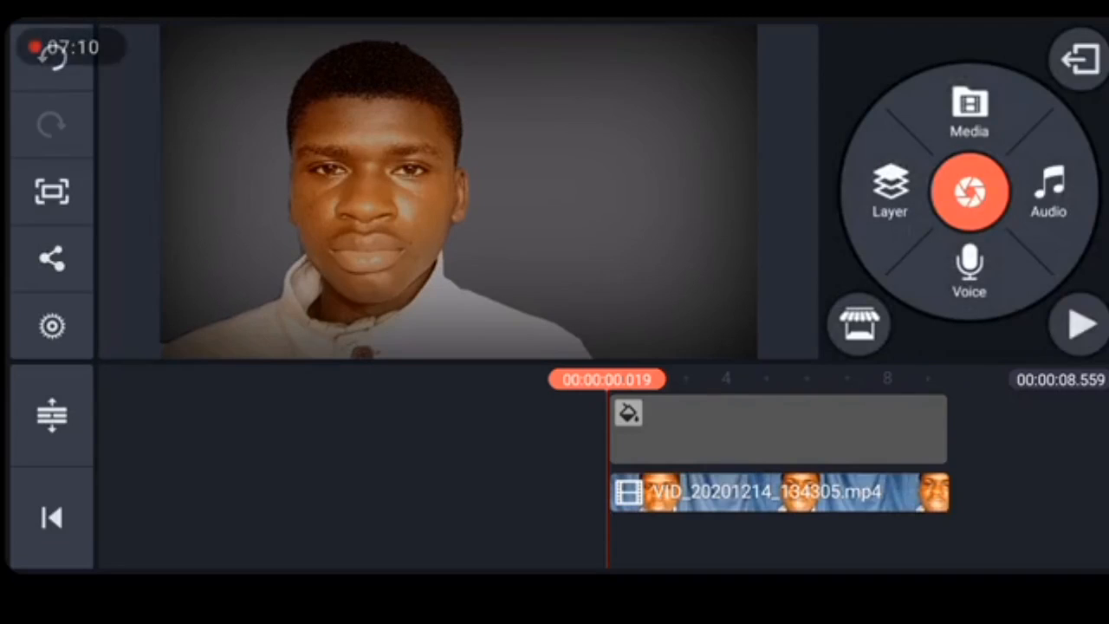
Play the refined composite through, stop it, and bring up the media browser
left_click(1079, 324)
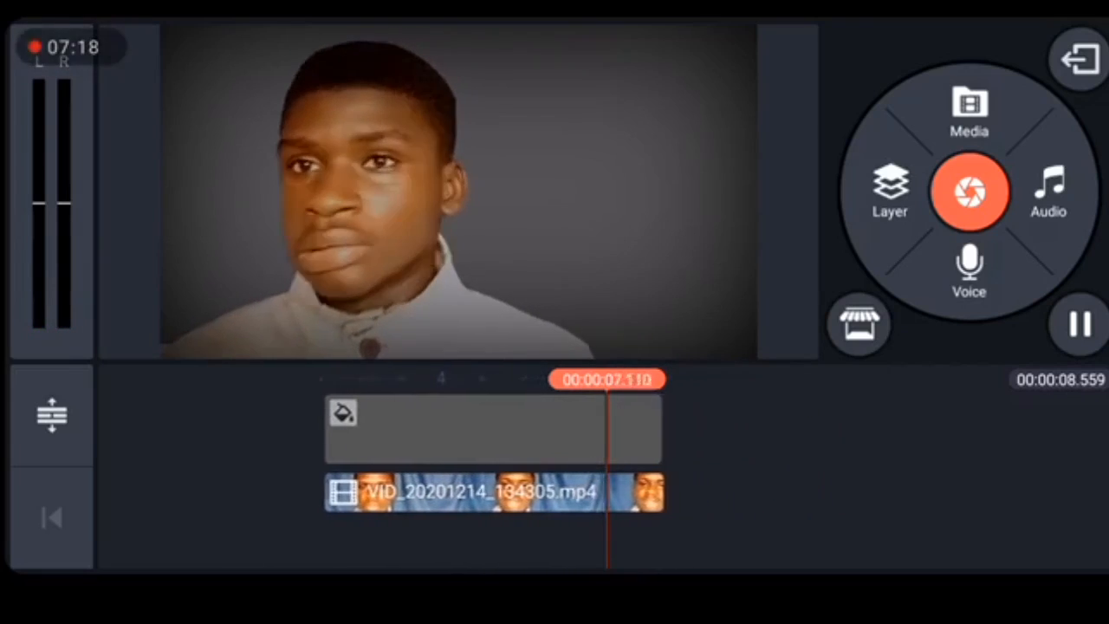
left_click(1079, 324)
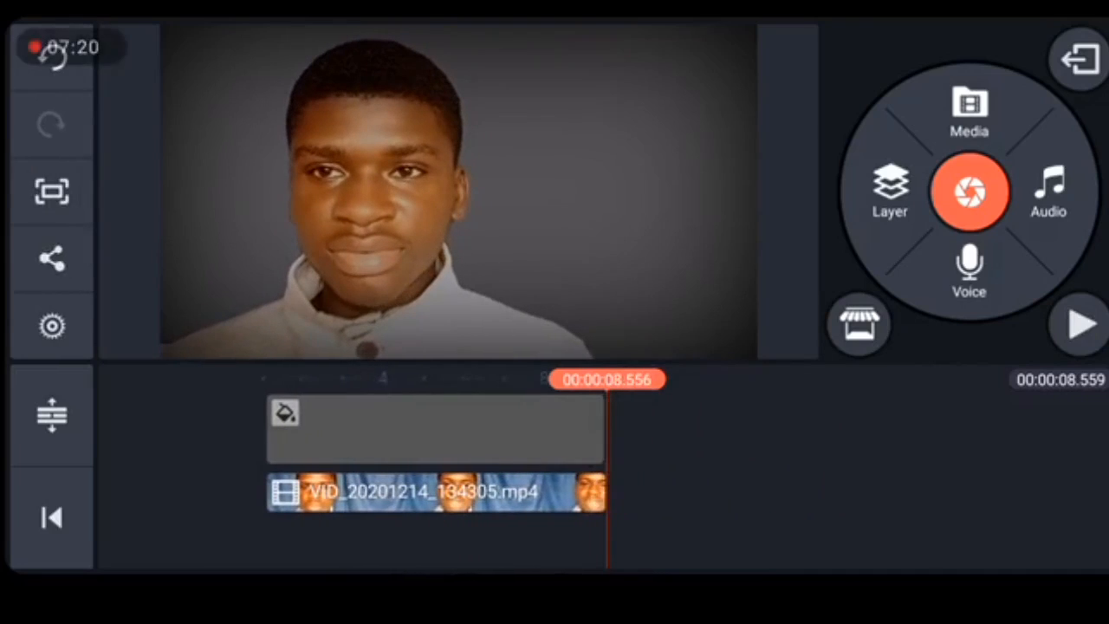
left_click(969, 109)
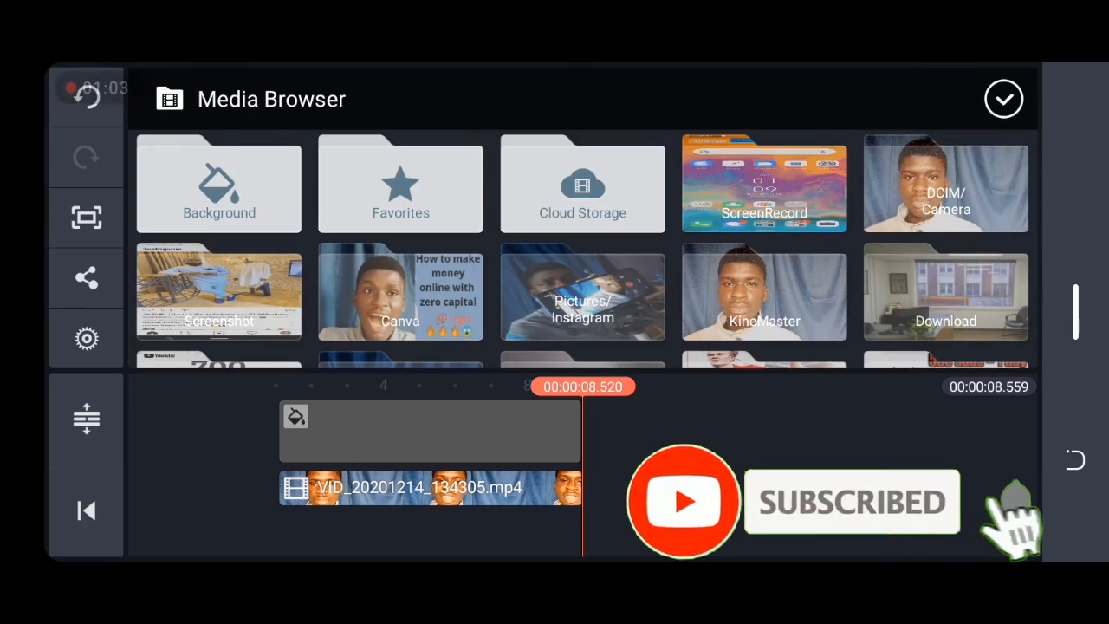
Add the cartoon office image, then browse Download for the green-screen handshake clip
left_click(946, 293)
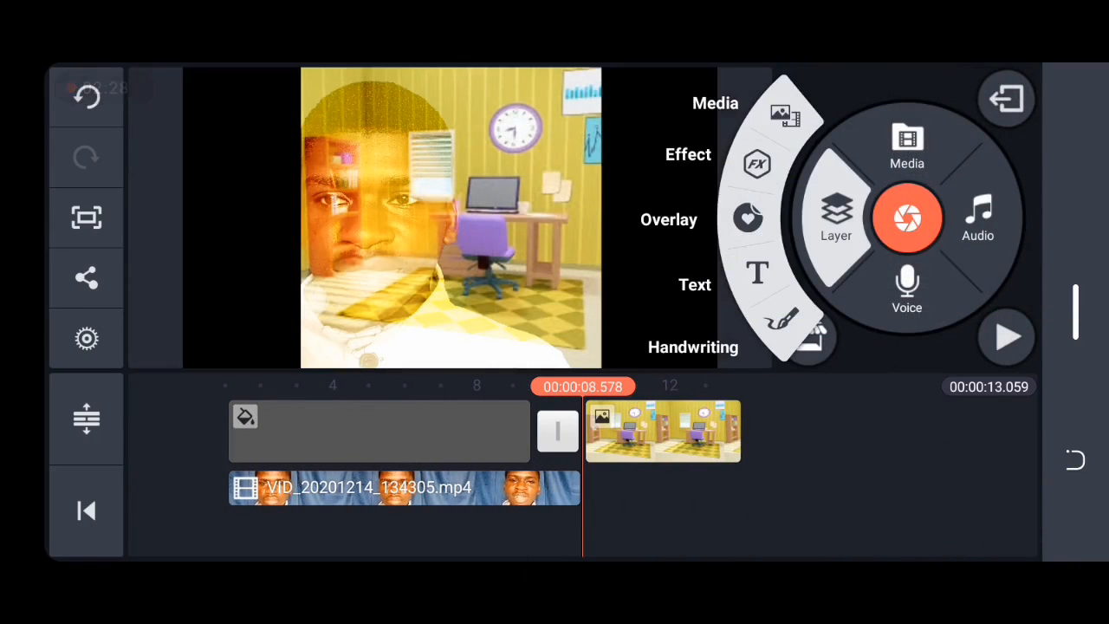
left_click(906, 143)
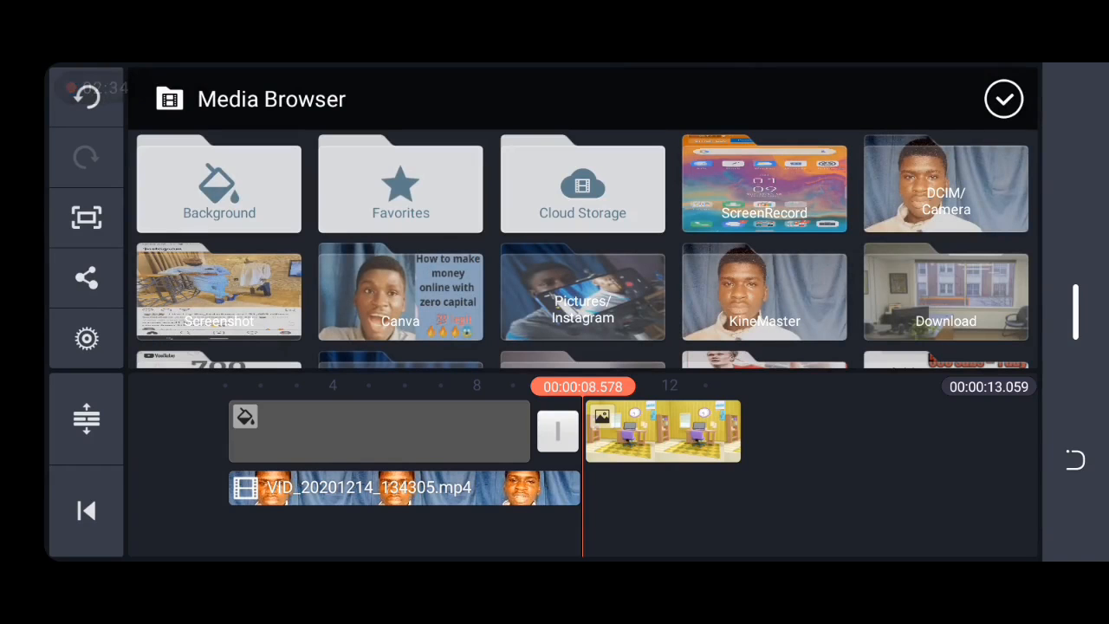
left_click(945, 292)
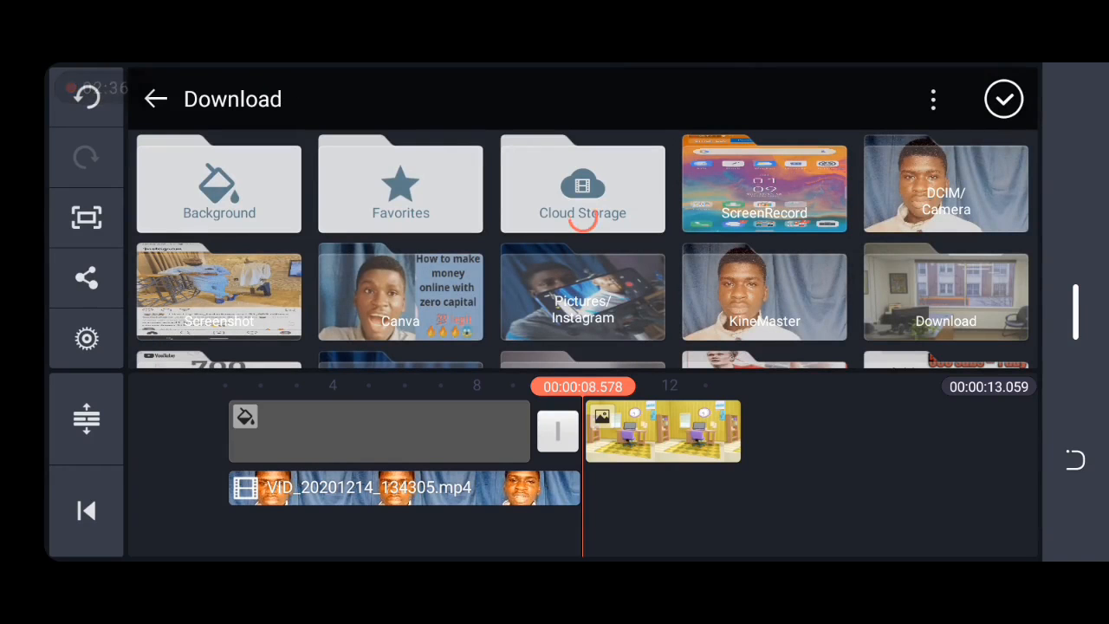
scroll("down", 3)
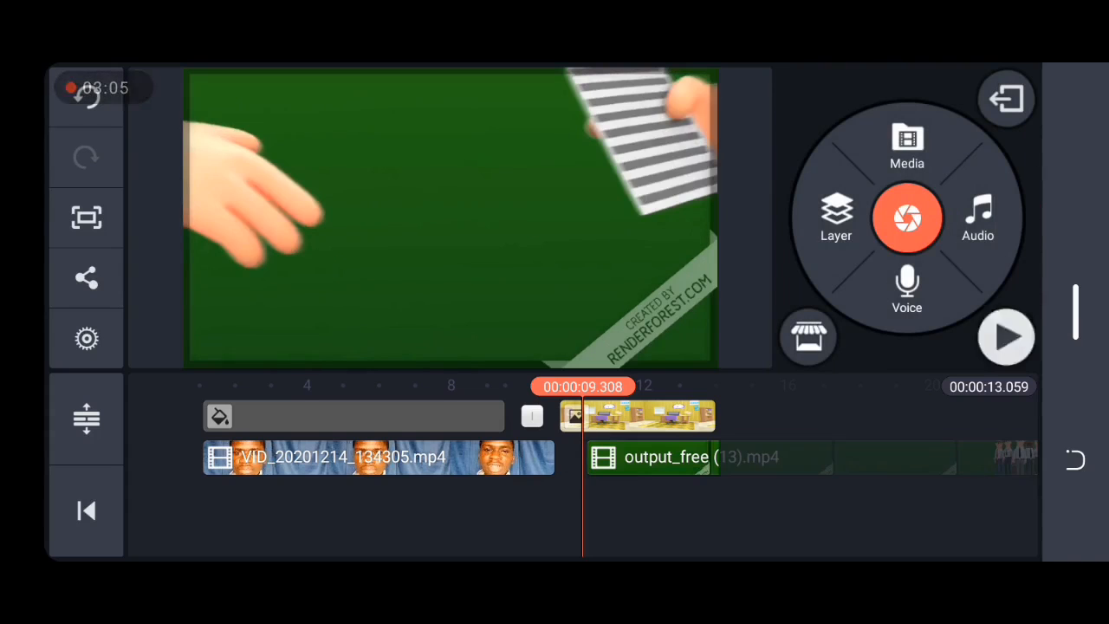
Preview the green-screen handshake scene over the office background on the timeline
left_click(1005, 337)
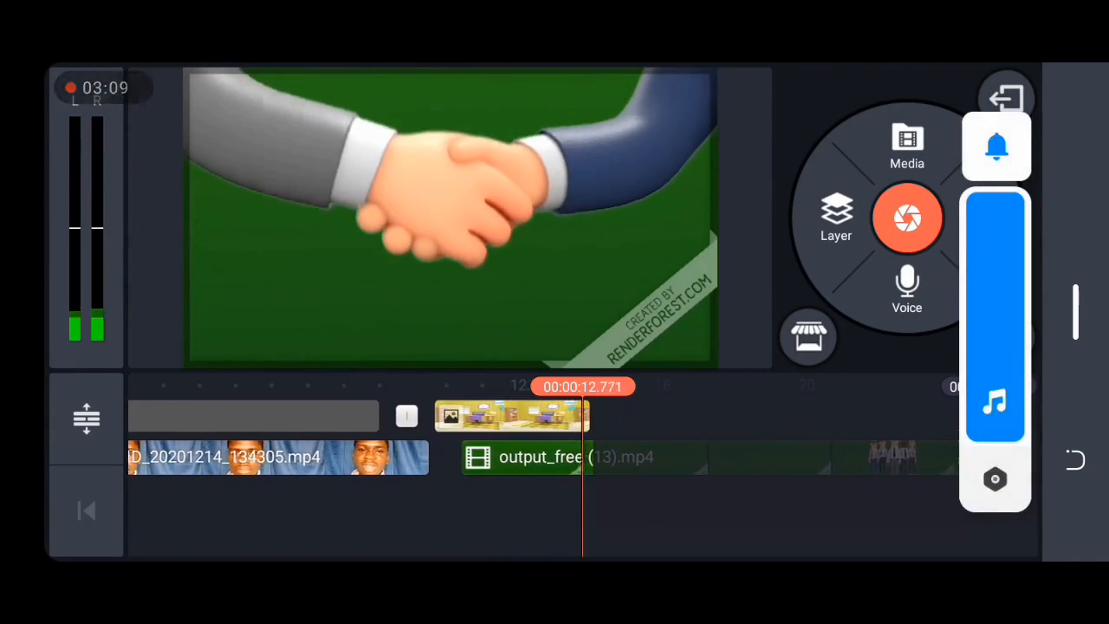
left_click(511, 416)
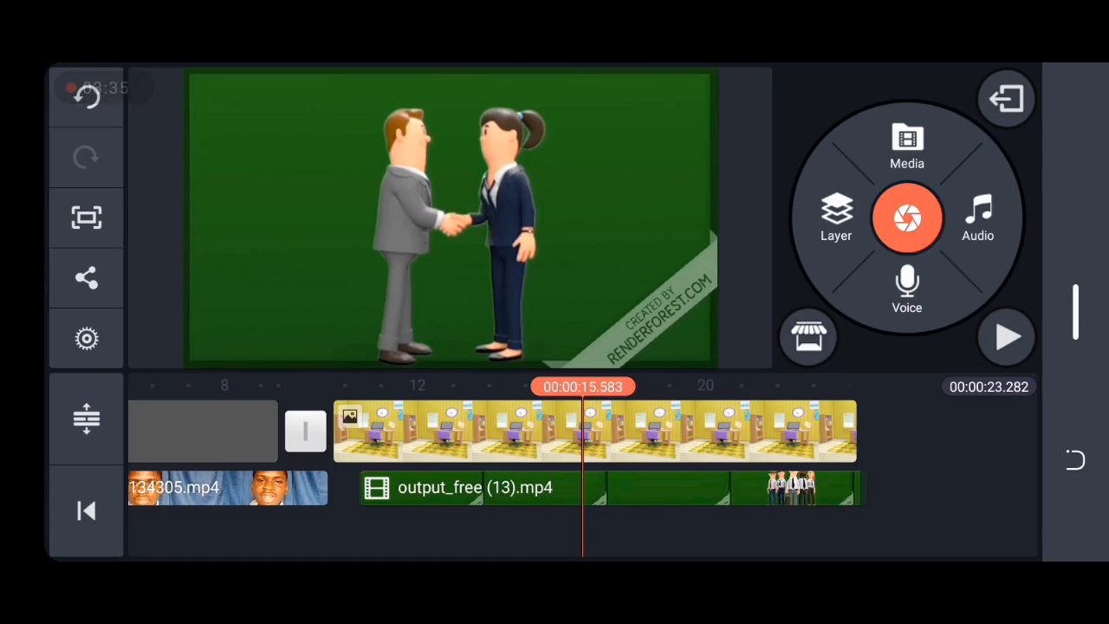
Turn on Vignette for the office background image clip
left_click(593, 430)
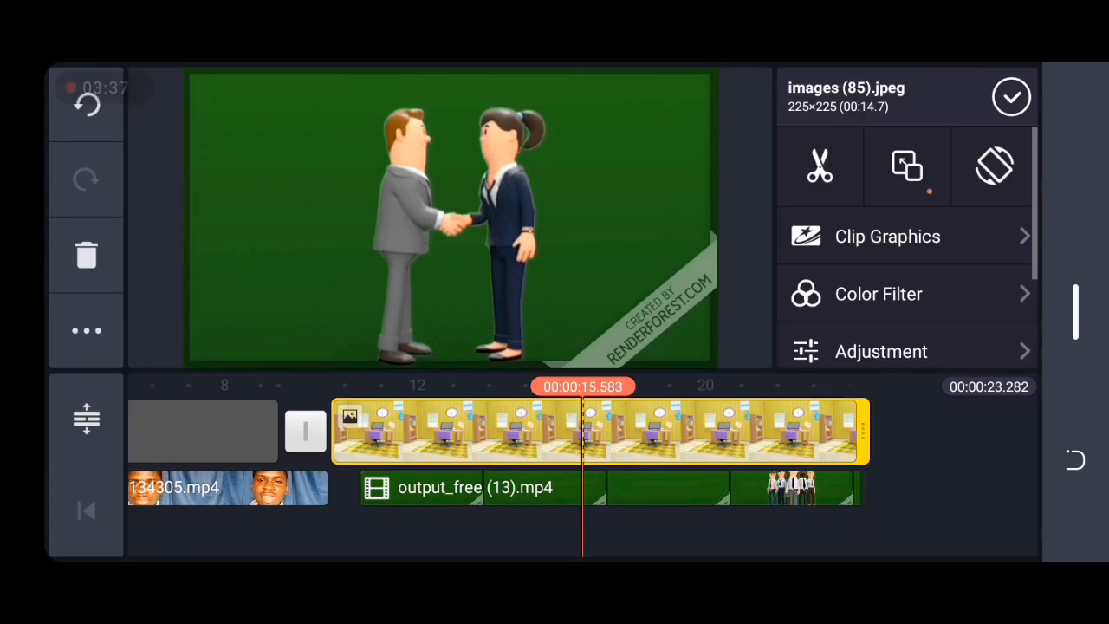
scroll("down", 3)
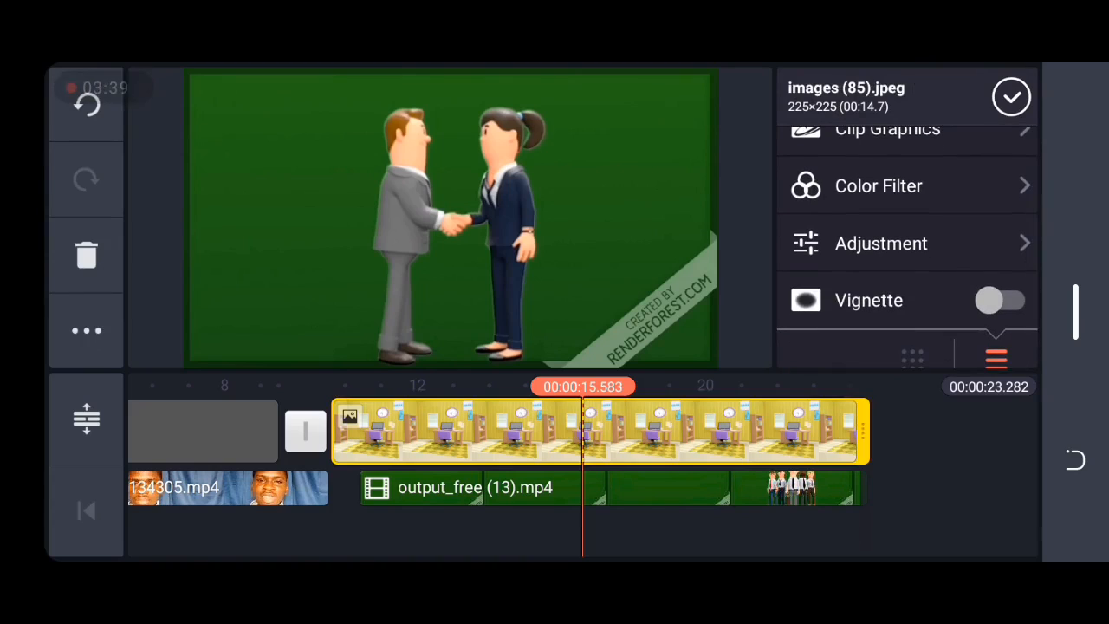
left_click(1002, 299)
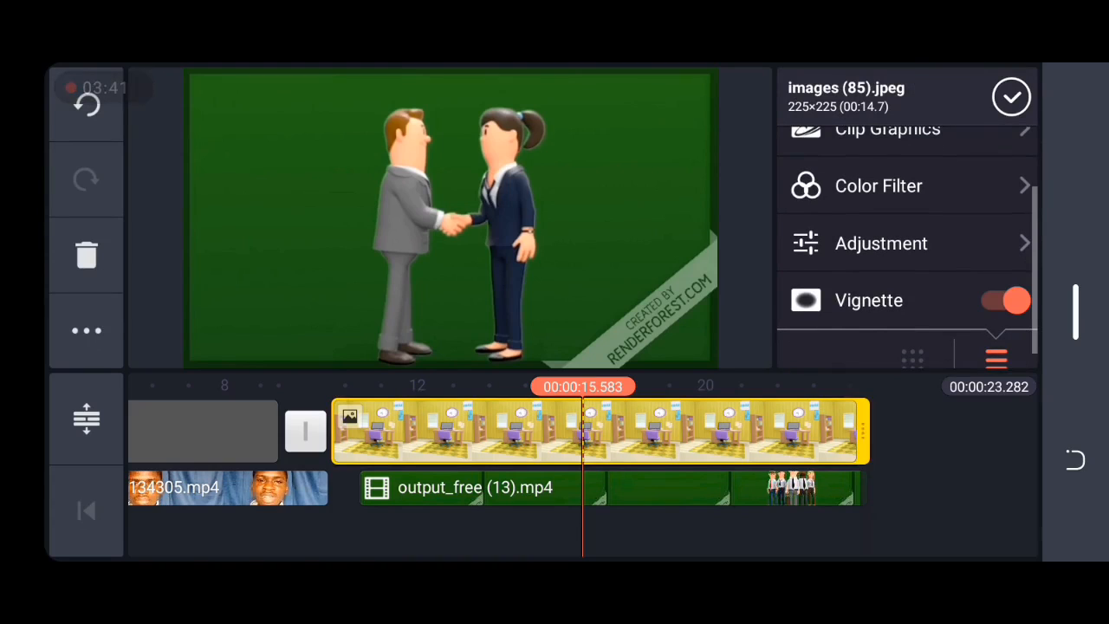
scroll("up", 3)
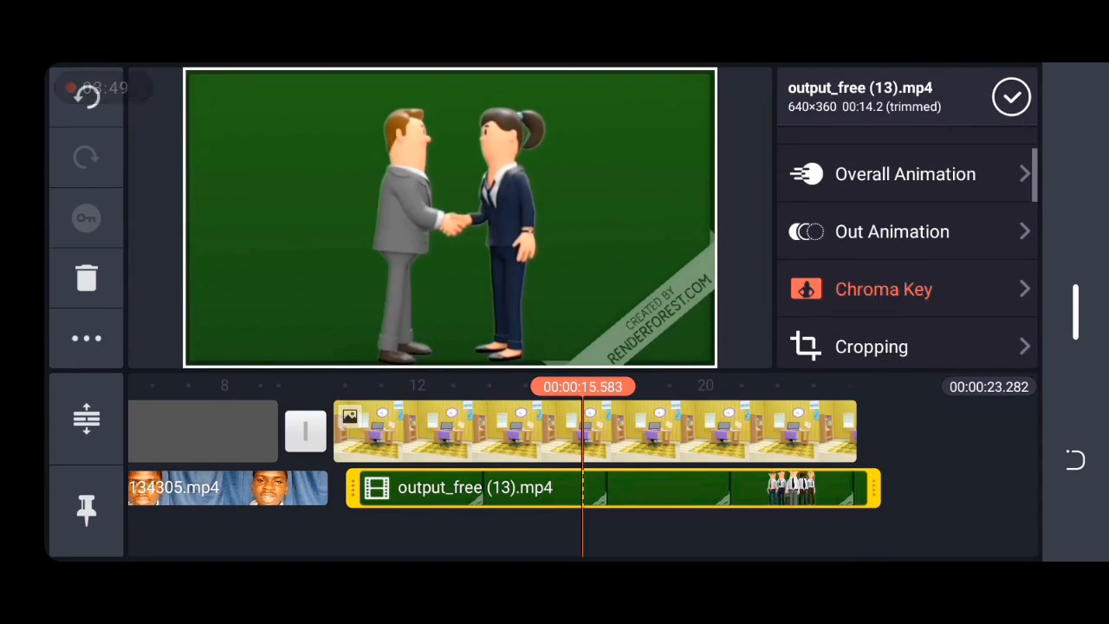
Chroma-key the handshake clip, settling the two key sliders at about 34% and 66%
left_click(884, 288)
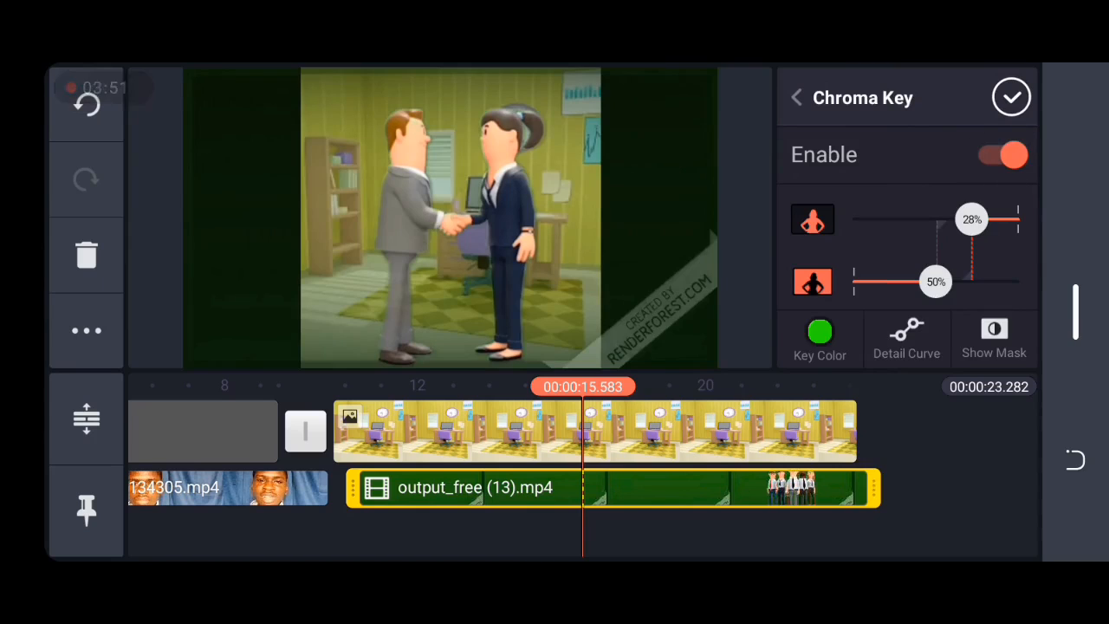
left_click_drag(935, 280, 916, 280)
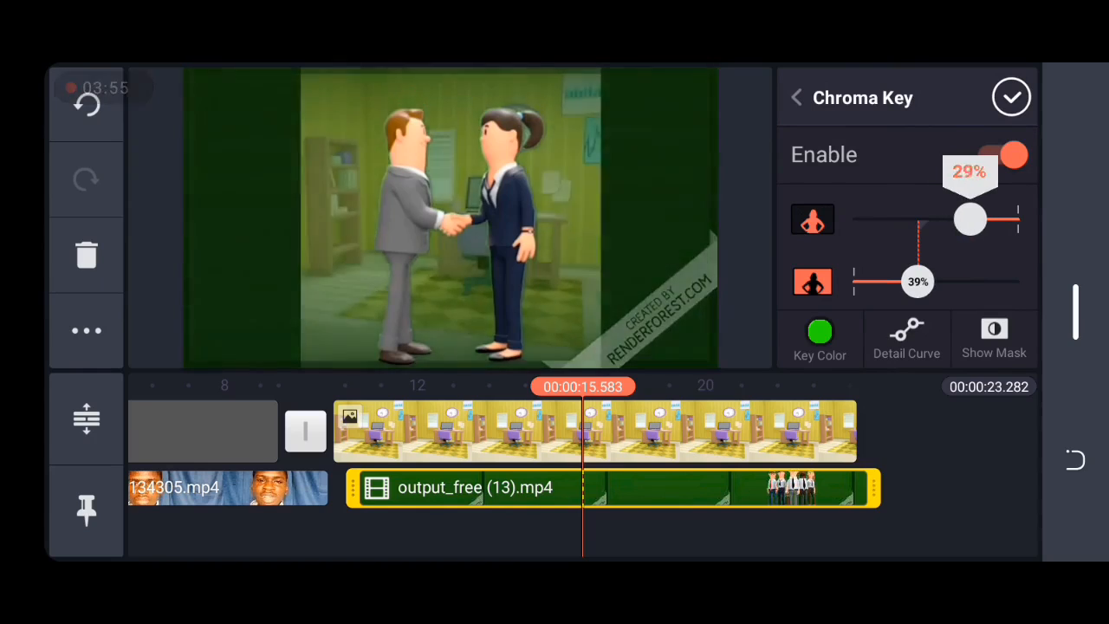
left_click_drag(971, 219, 985, 219)
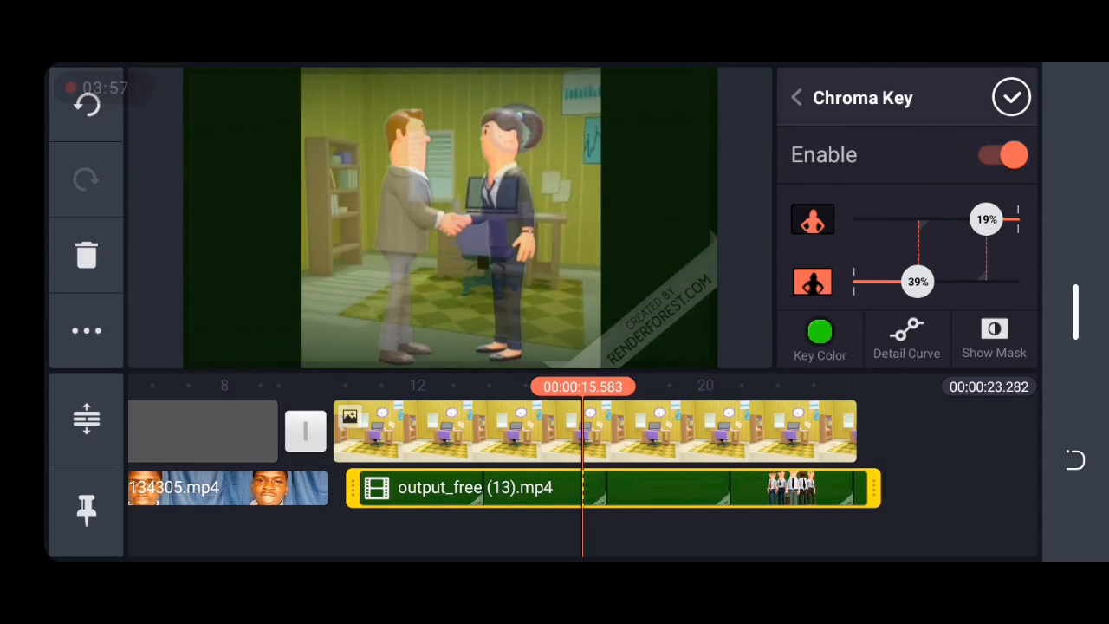
left_click_drag(917, 281, 940, 281)
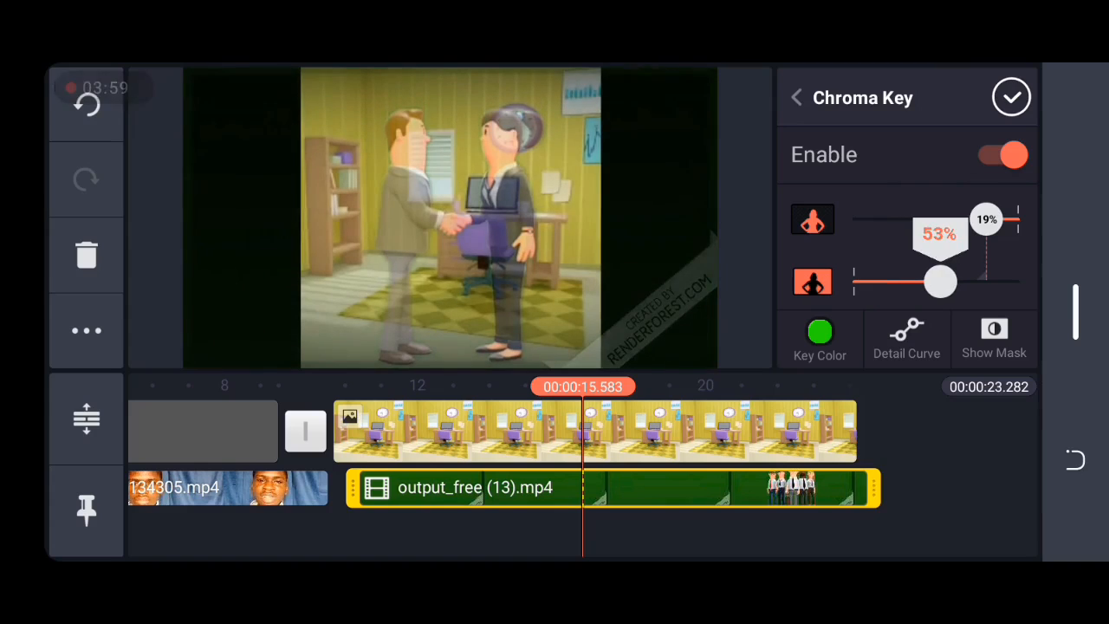
left_click_drag(940, 280, 953, 281)
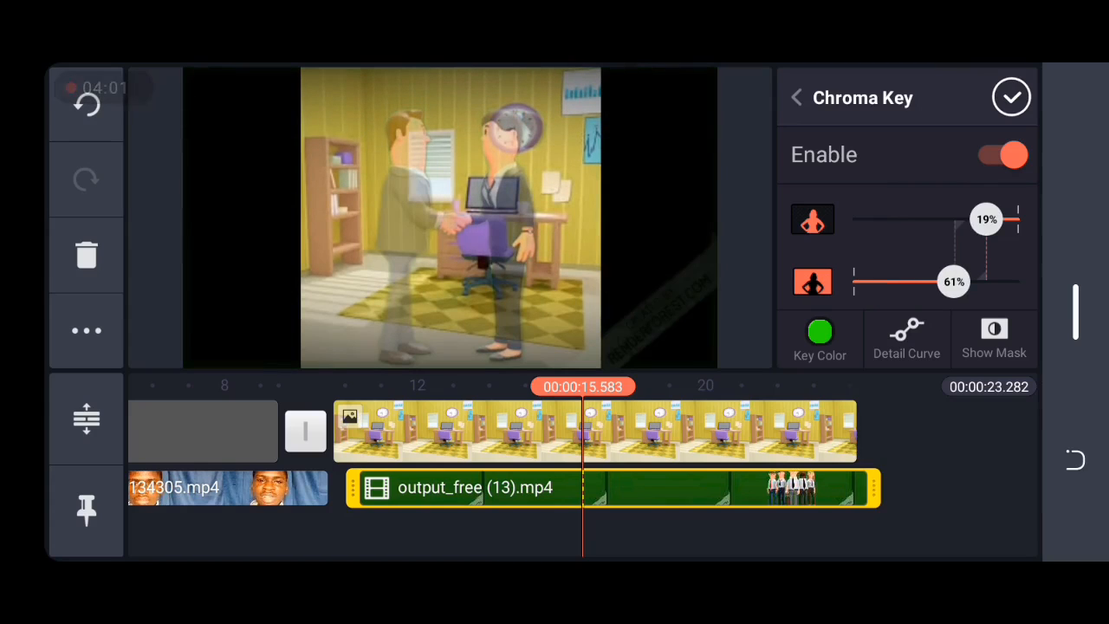
left_click_drag(983, 219, 966, 220)
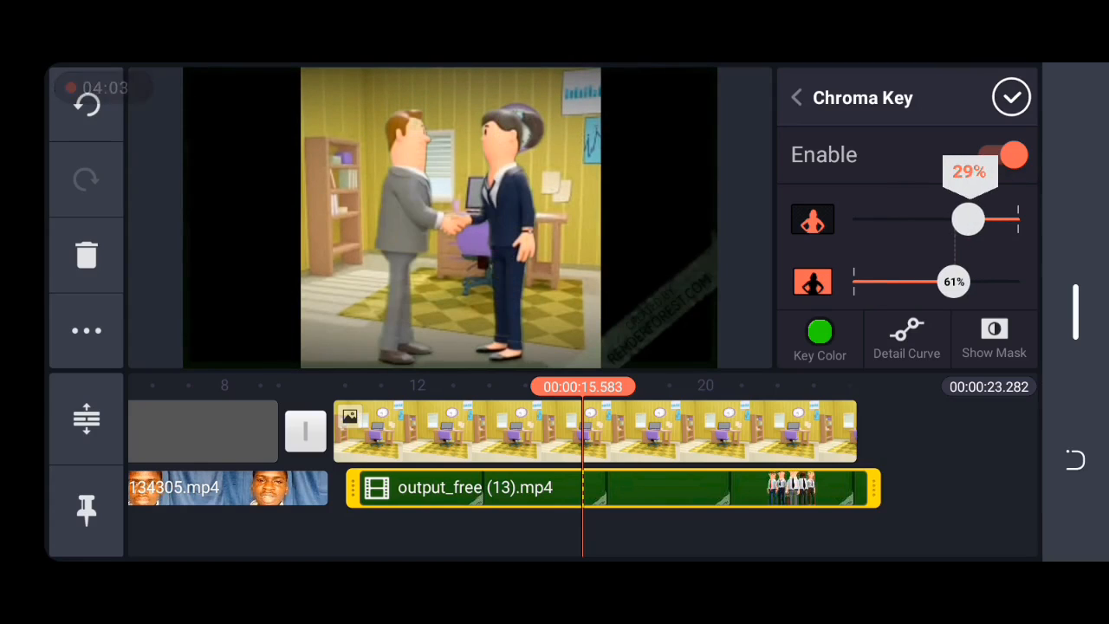
left_click_drag(966, 218, 962, 219)
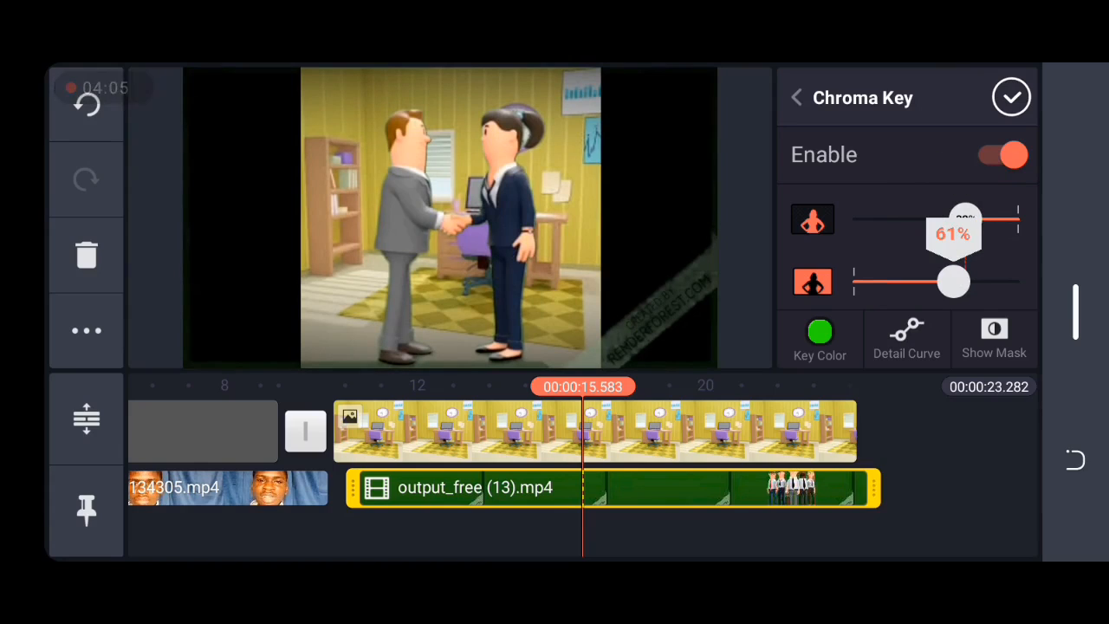
left_click_drag(953, 219, 960, 219)
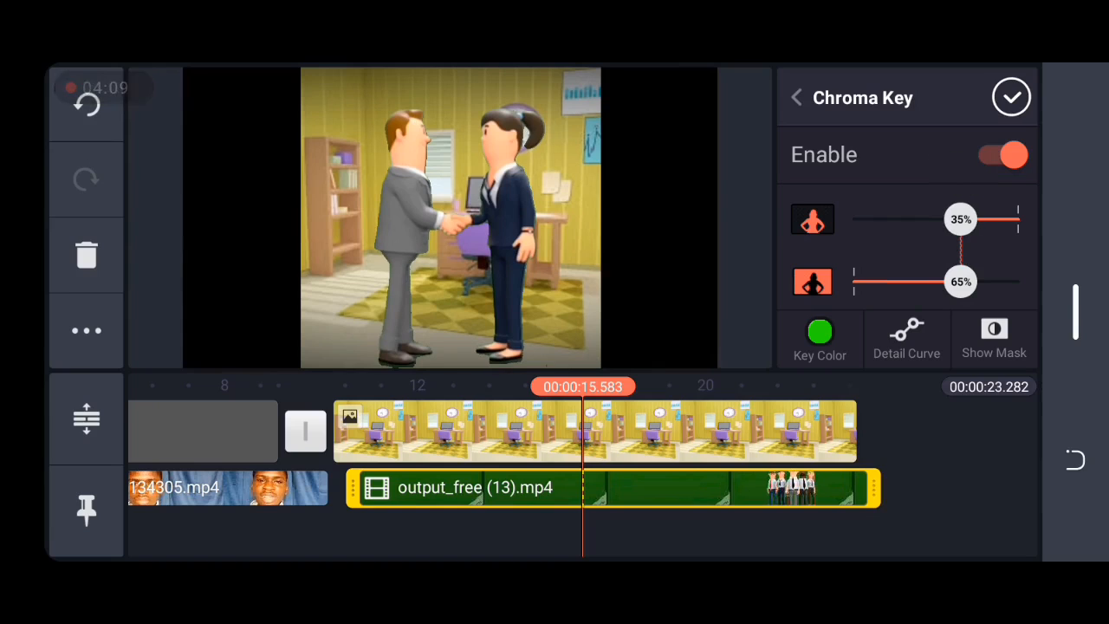
left_click_drag(961, 219, 968, 219)
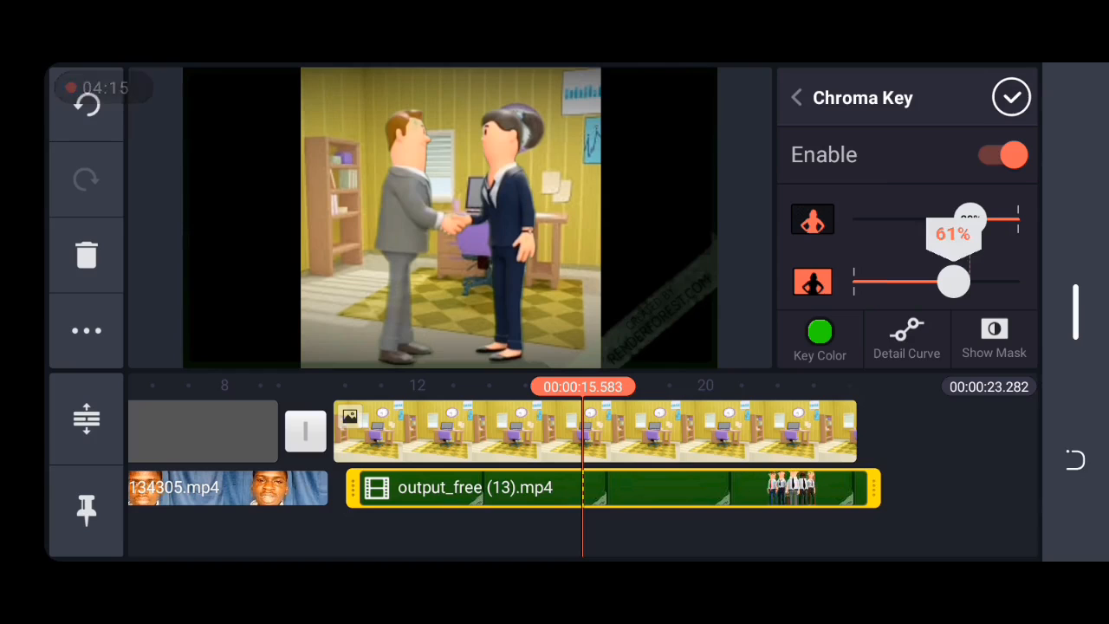
left_click_drag(988, 218, 960, 218)
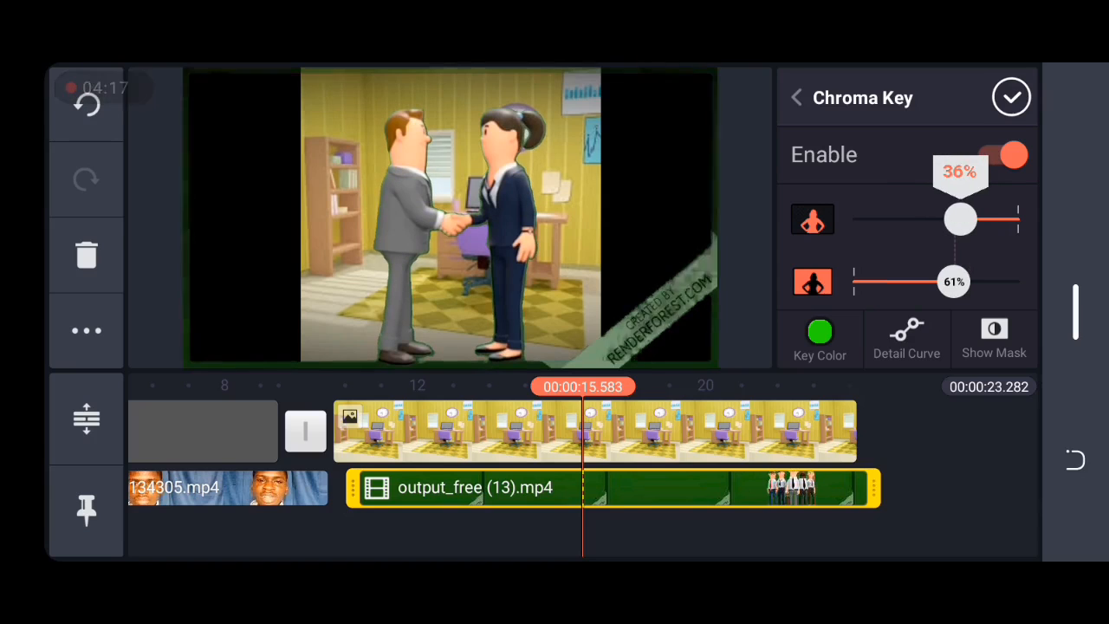
left_click_drag(959, 218, 959, 218)
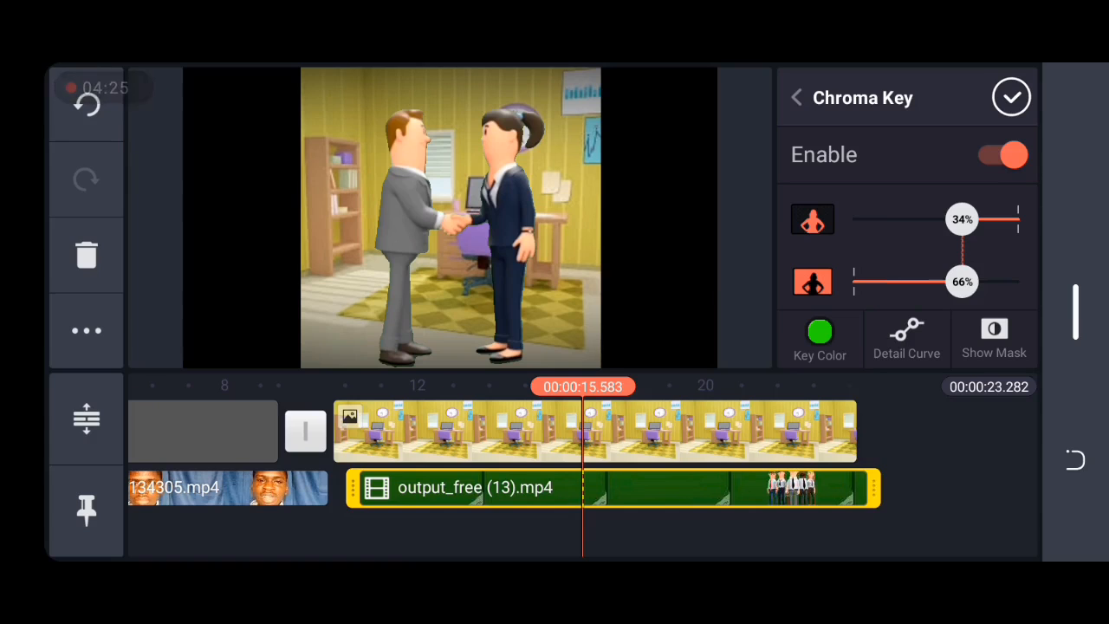
left_click(1010, 97)
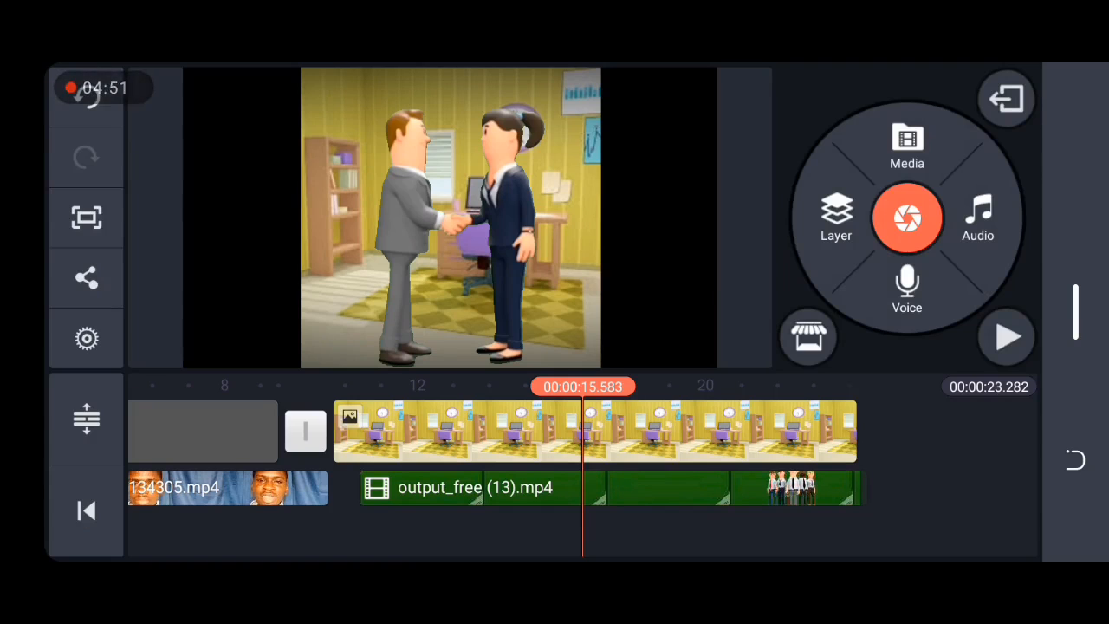
Play back the keyed office scene, then stop playback near its end
left_click(1006, 337)
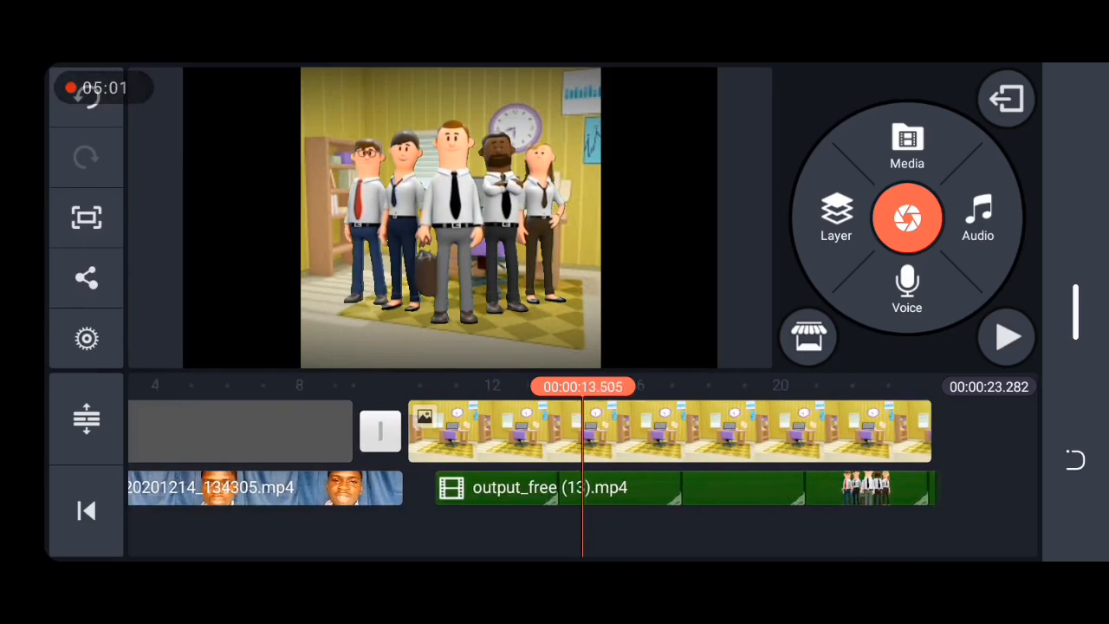
left_click(1006, 337)
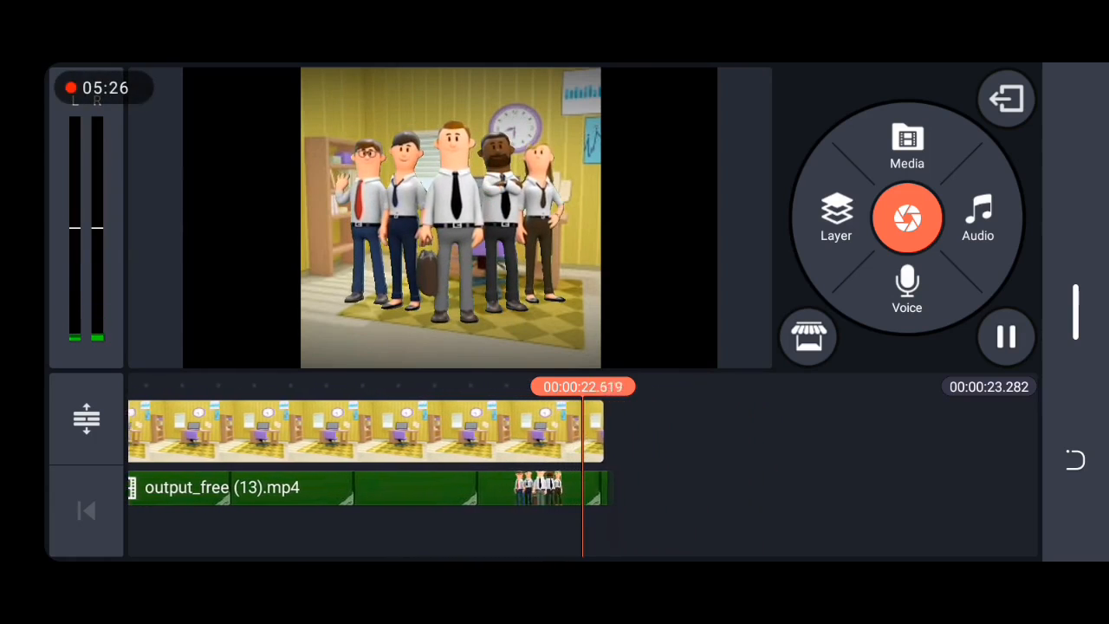
left_click(1006, 337)
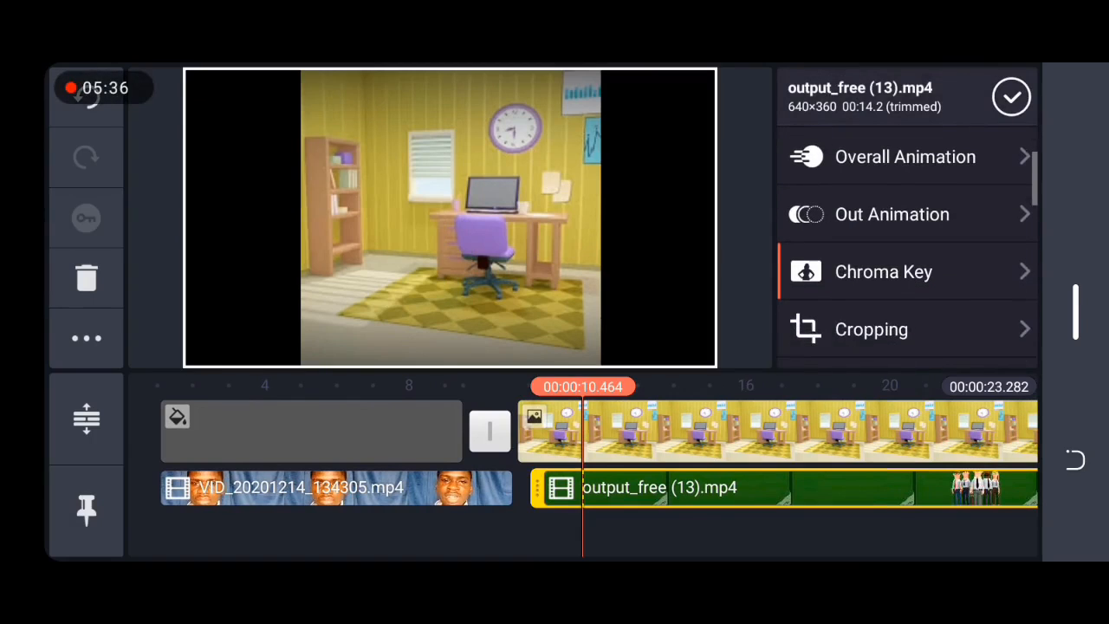
Open the handshake clip's Chroma Key panel and close it unchanged
left_click(883, 271)
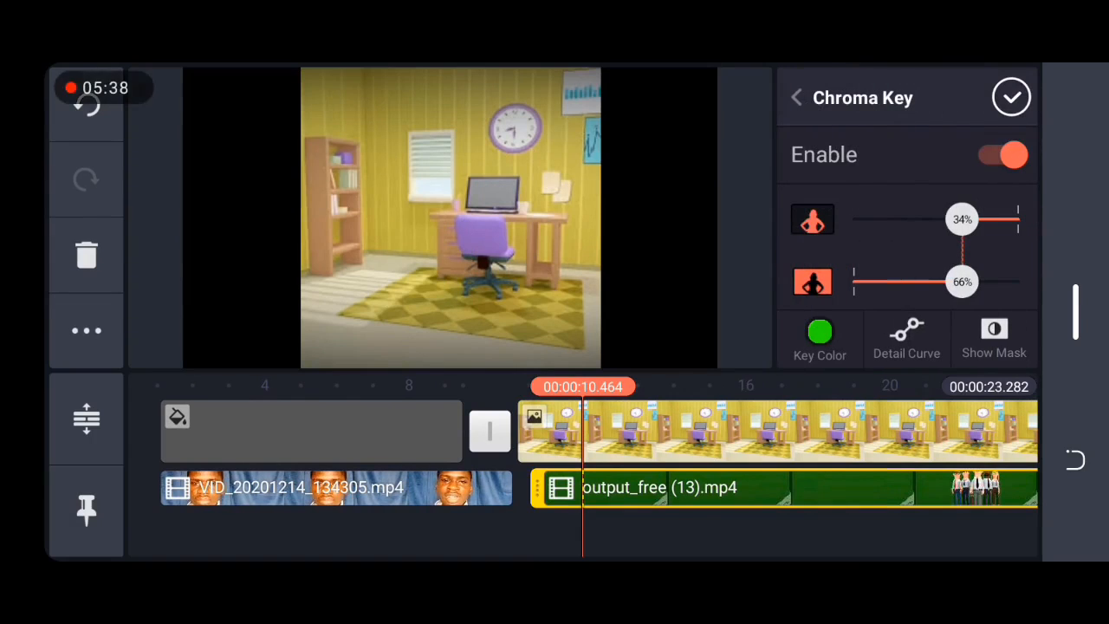
left_click(993, 338)
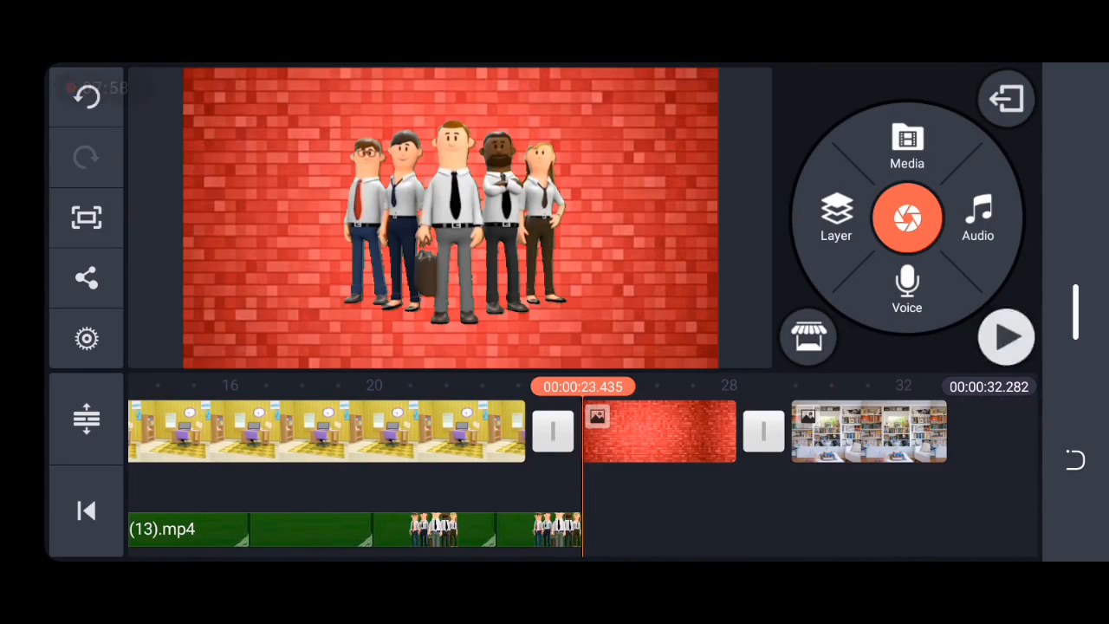
Use the preview control, then open the bookshelf image's editing options
left_click(1005, 337)
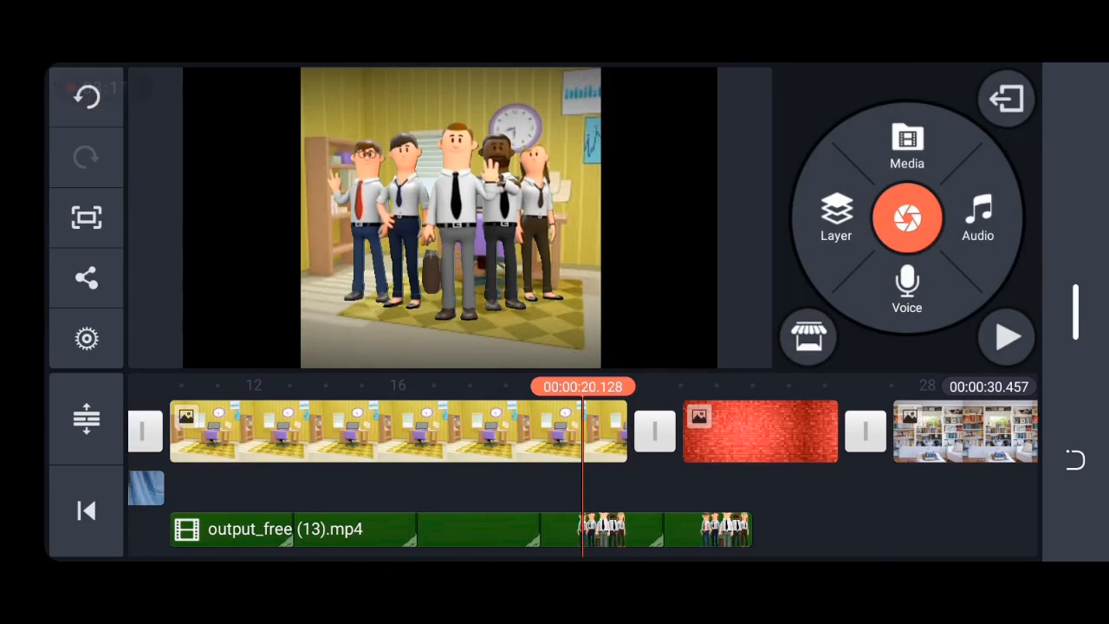
left_click(1006, 337)
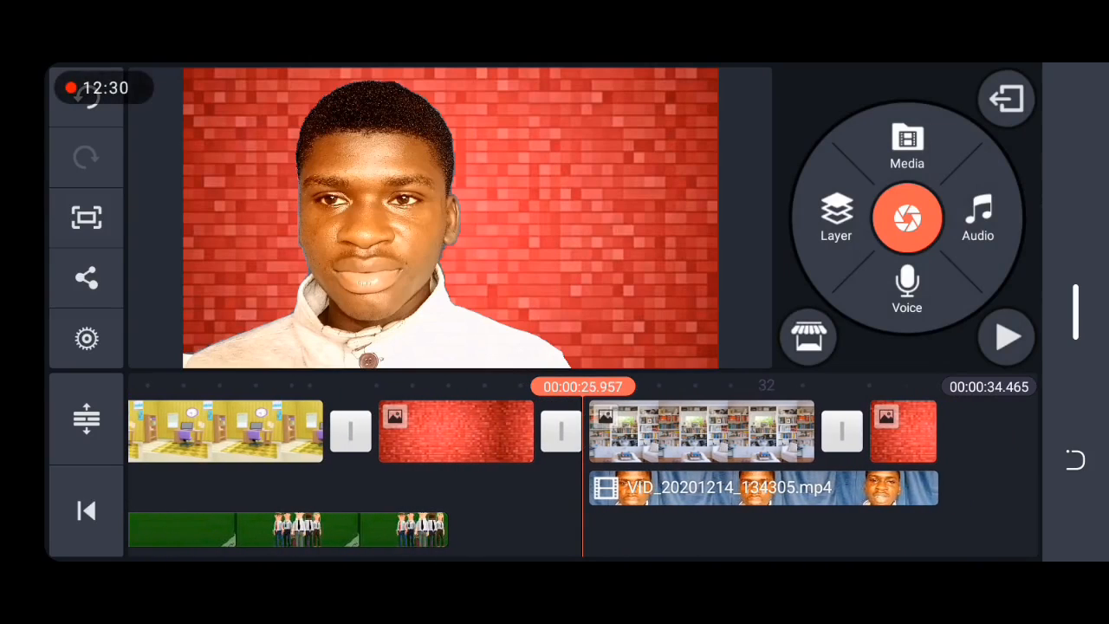
left_click(1005, 336)
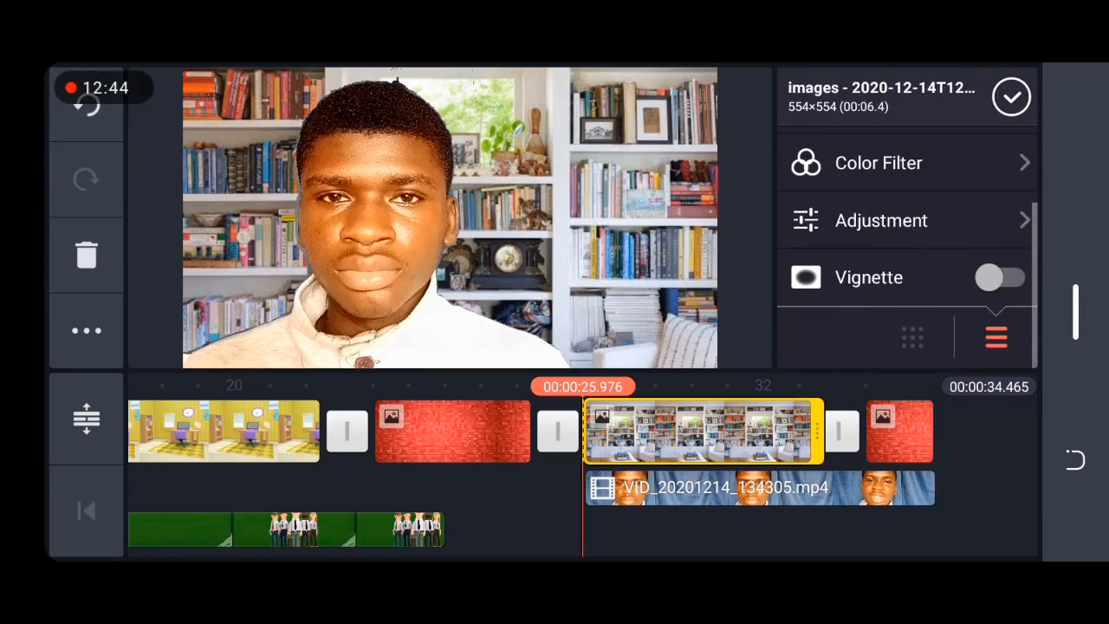
Confirm the presenter video's chroma key settings and export the project at HD 720p
left_click(759, 487)
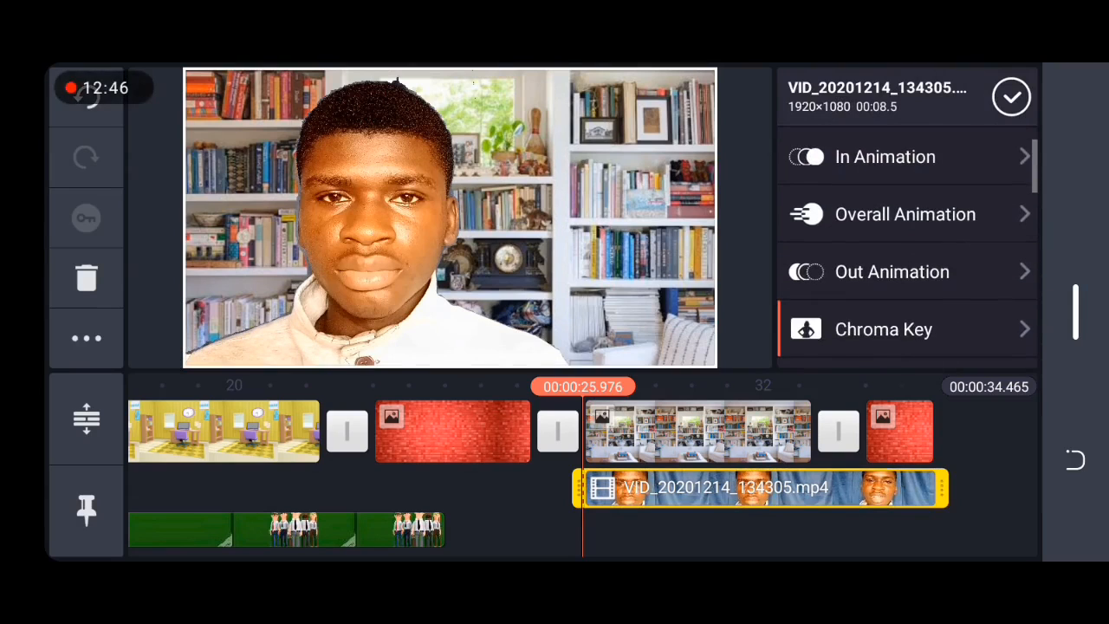
left_click(883, 329)
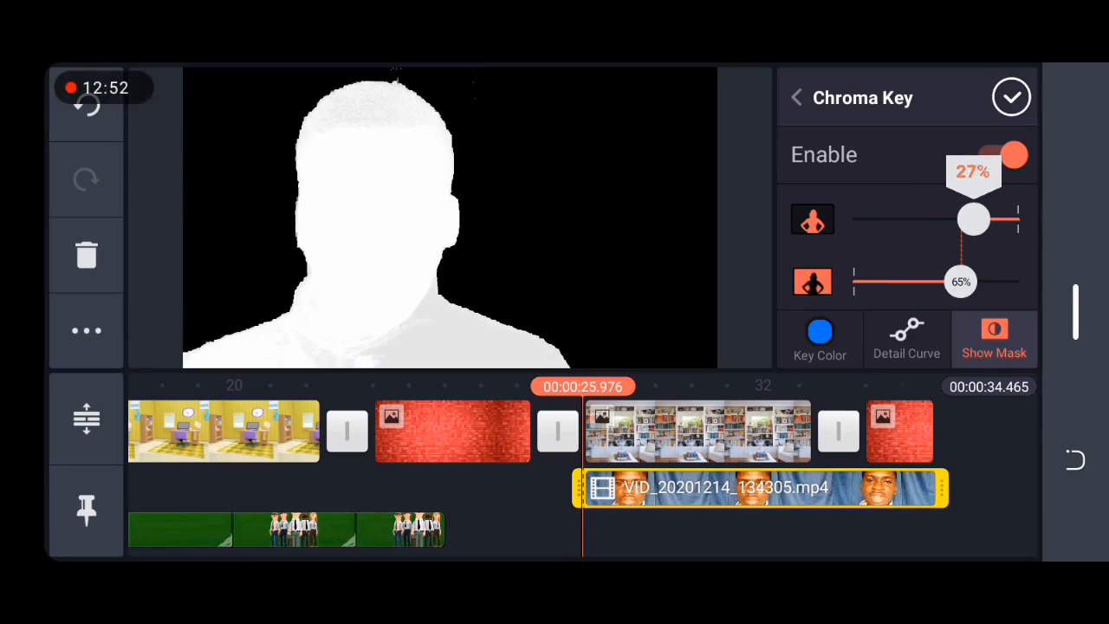
left_click(1011, 97)
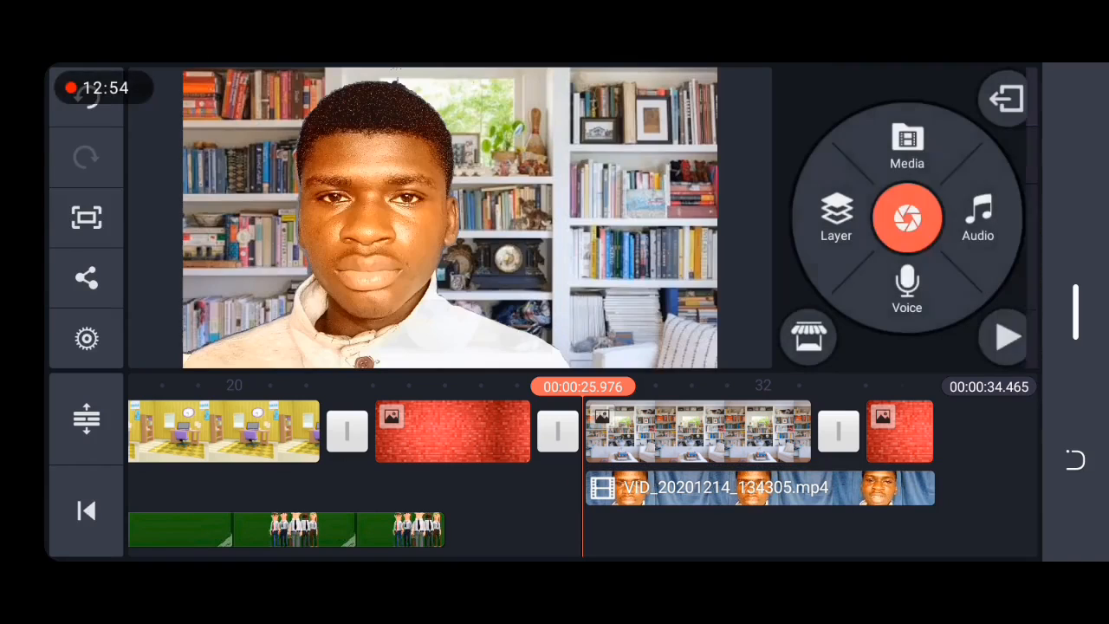
left_click(1005, 336)
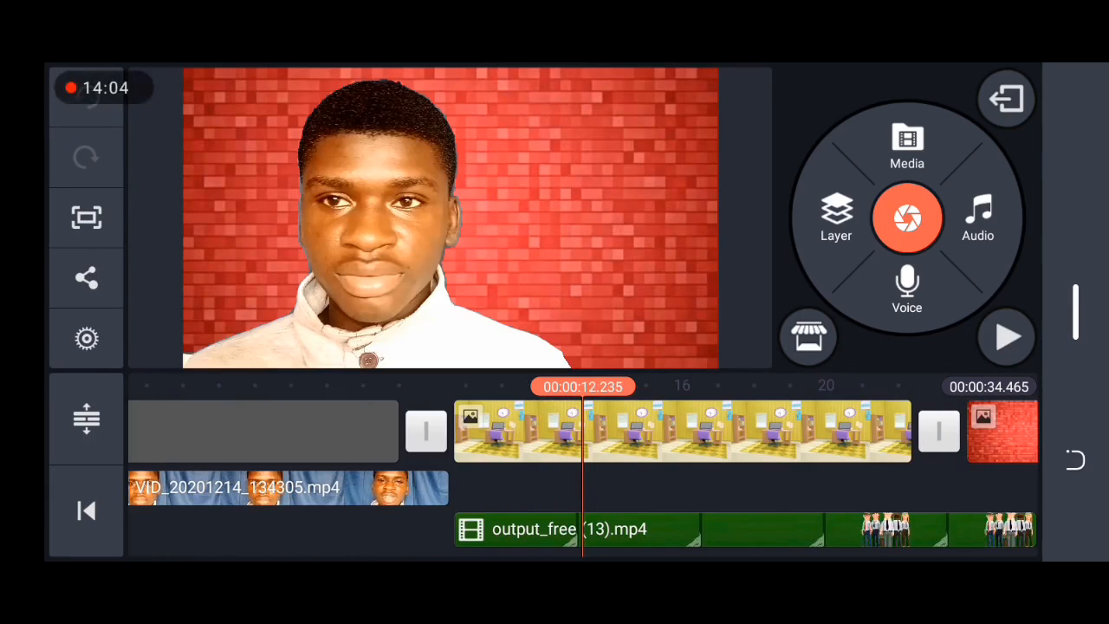
left_click(411, 525)
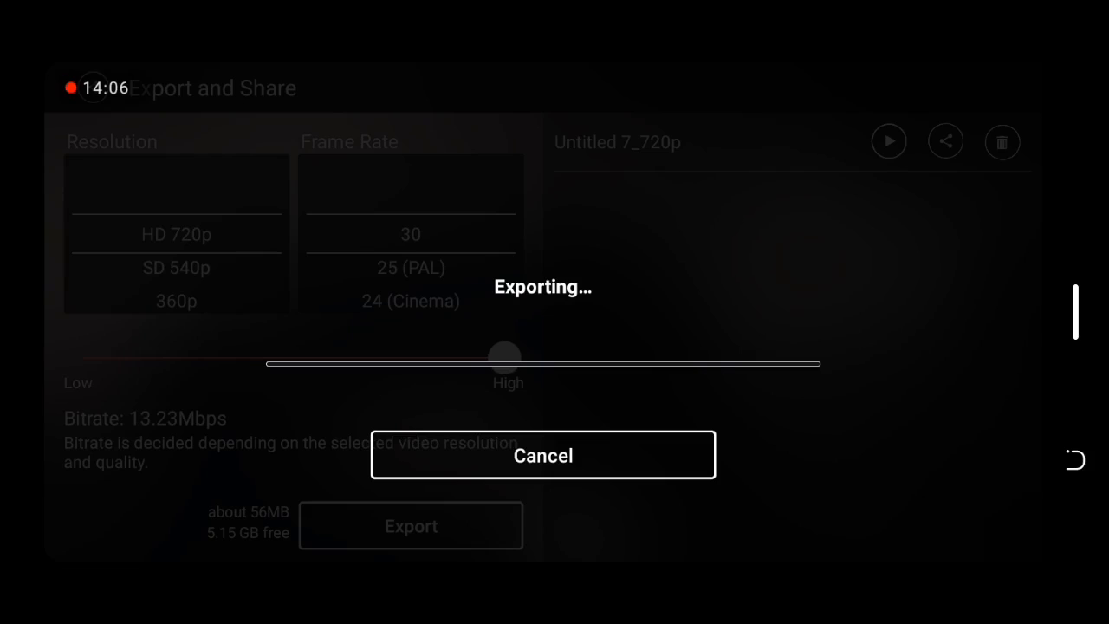